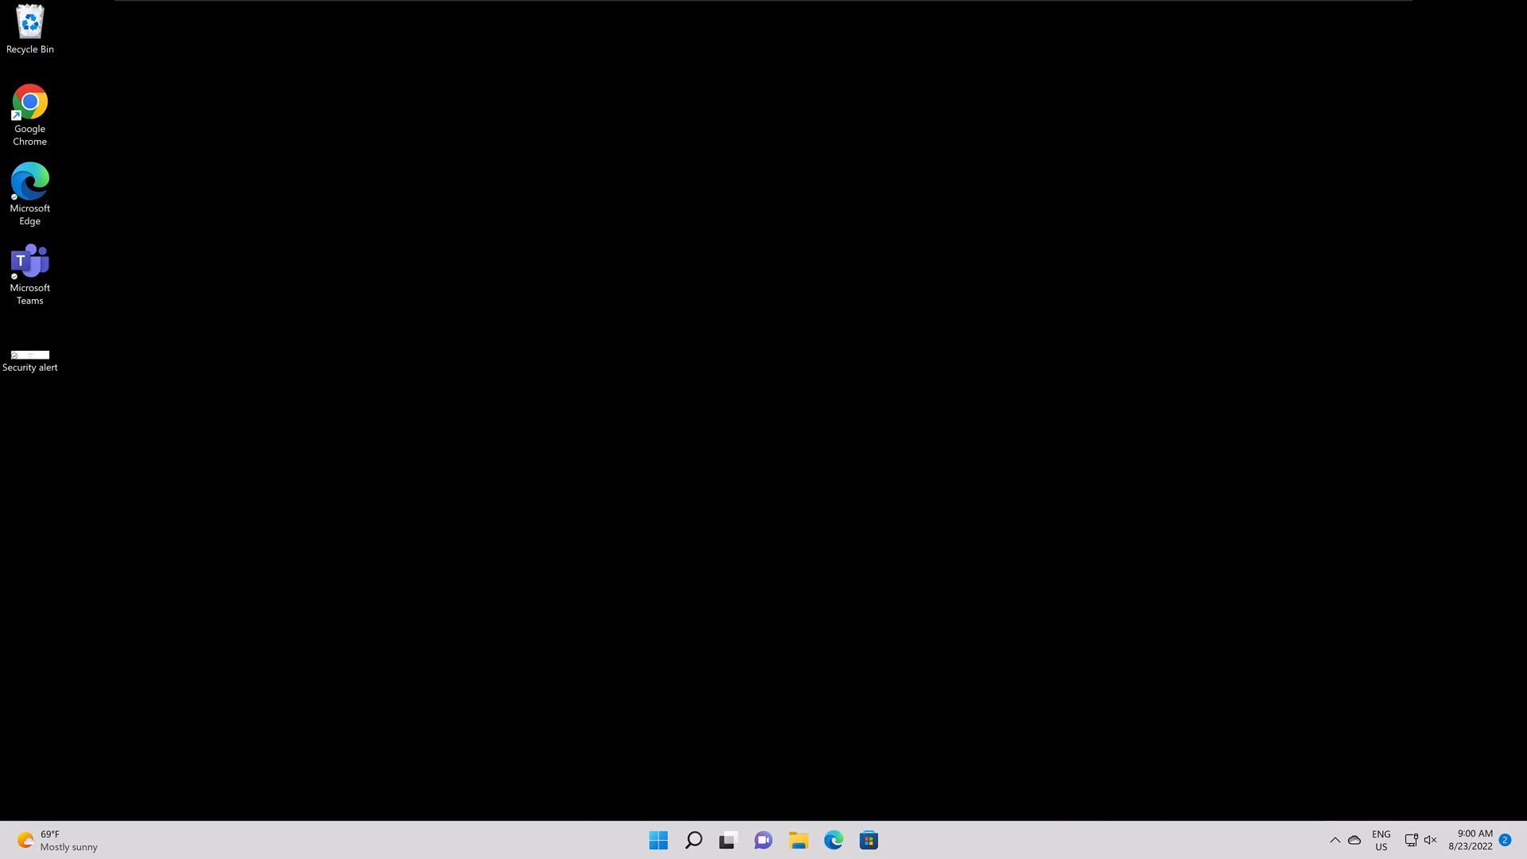
Step: Launch Chrome and go to meet.google.com
left_click(137, 548)
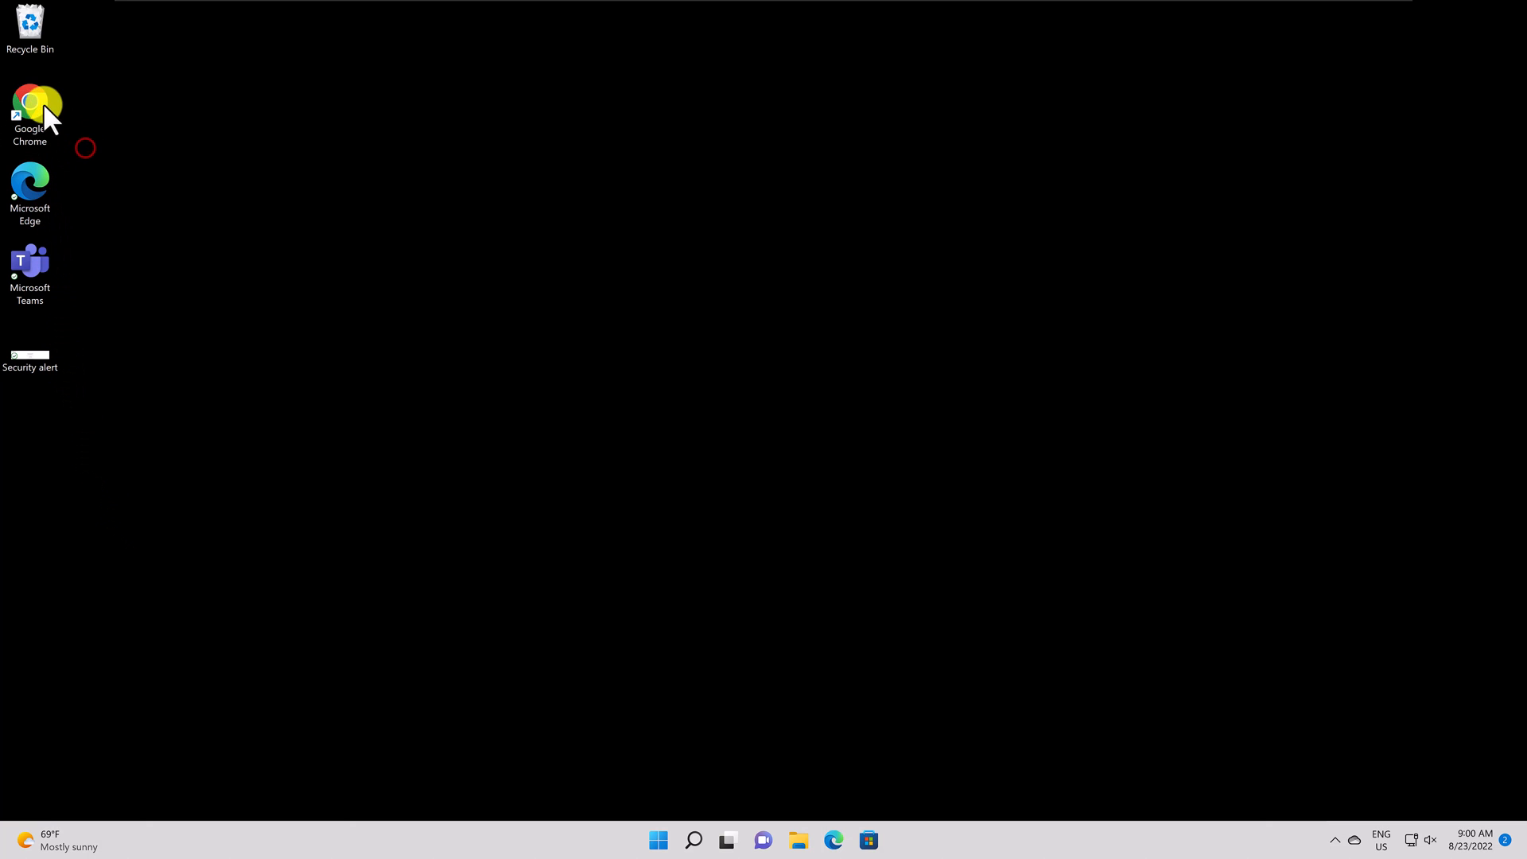
double_click(30, 96)
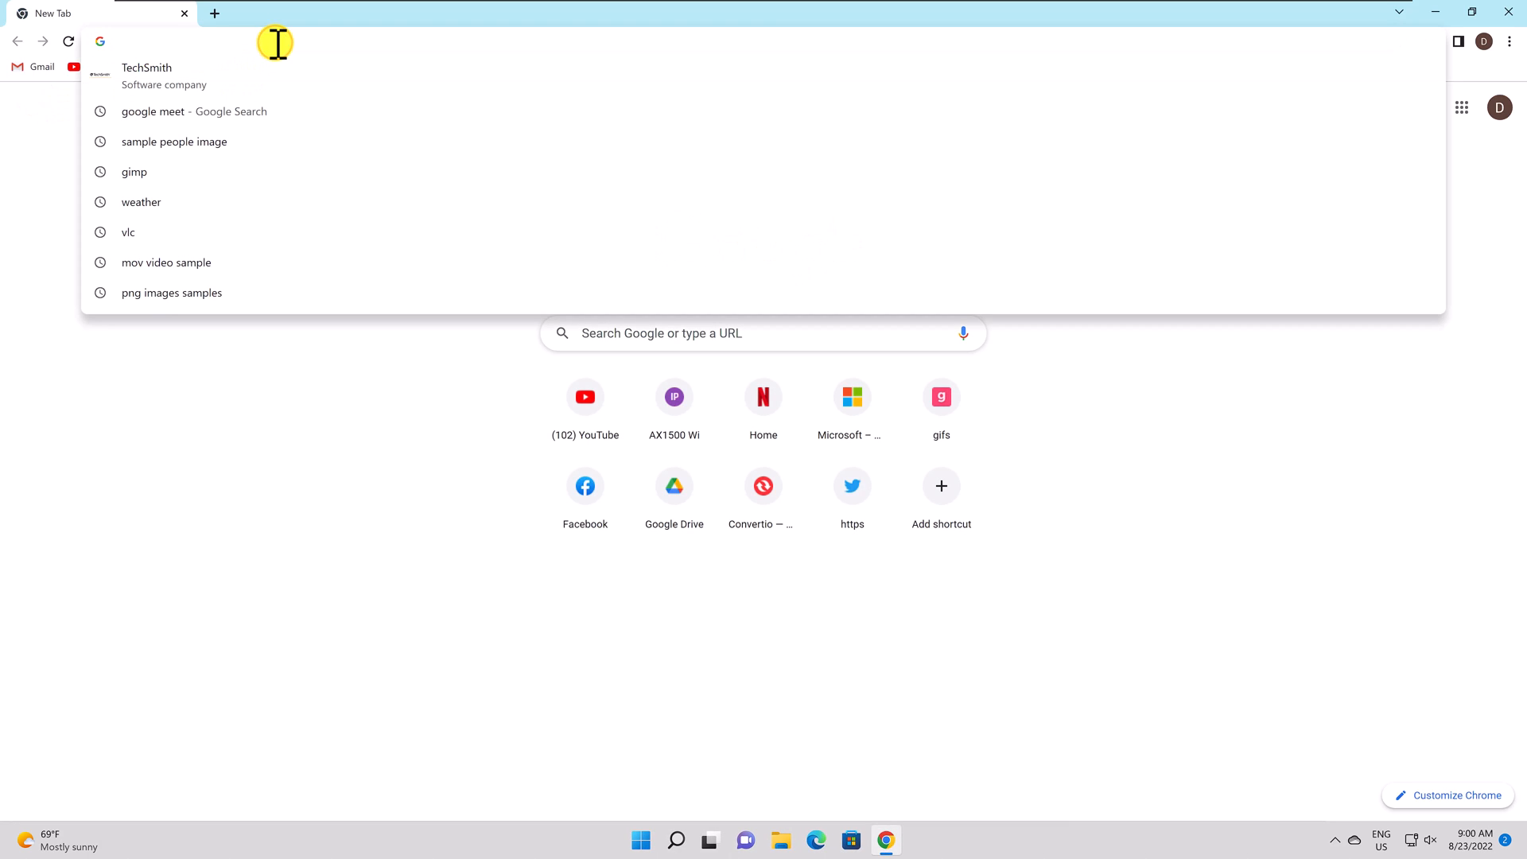
type("meet.google.com")
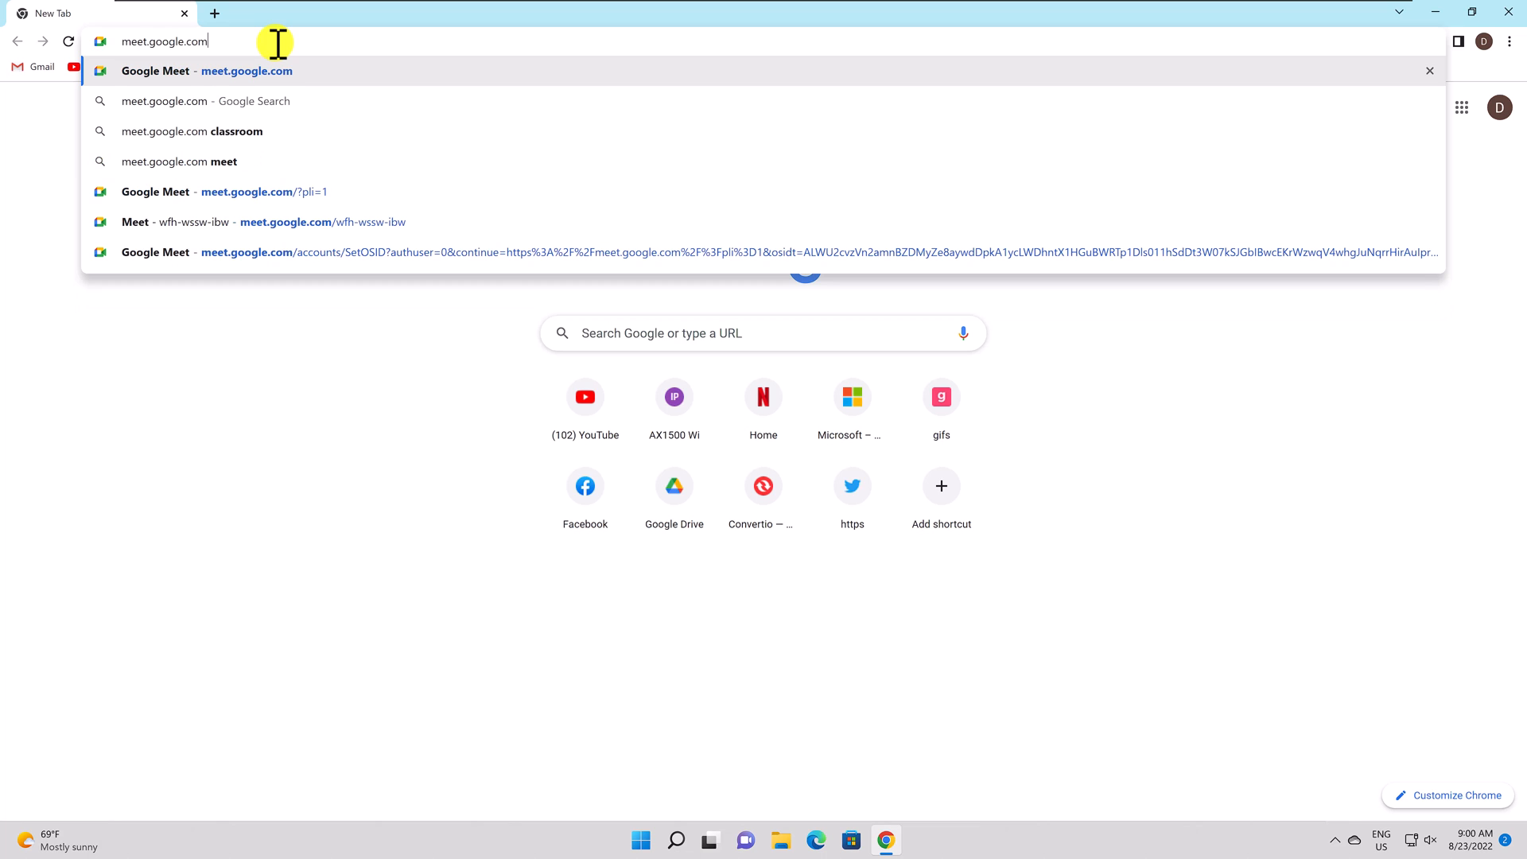
key("Enter")
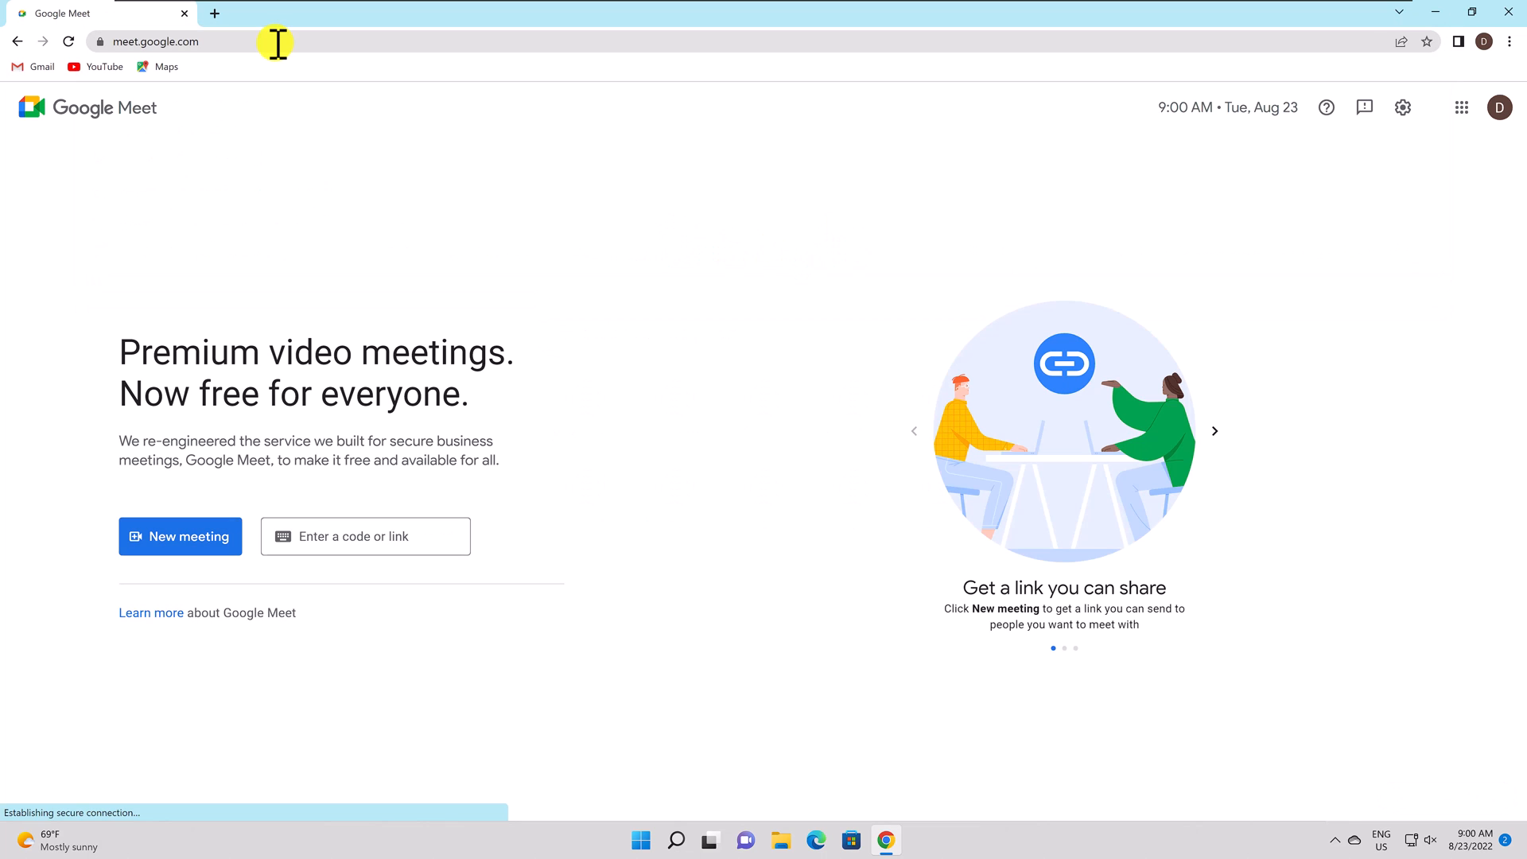
Step: Create a meeting for later, copy its link, and load meet.google.com/fzi-tnkn-wbj
left_click(188, 536)
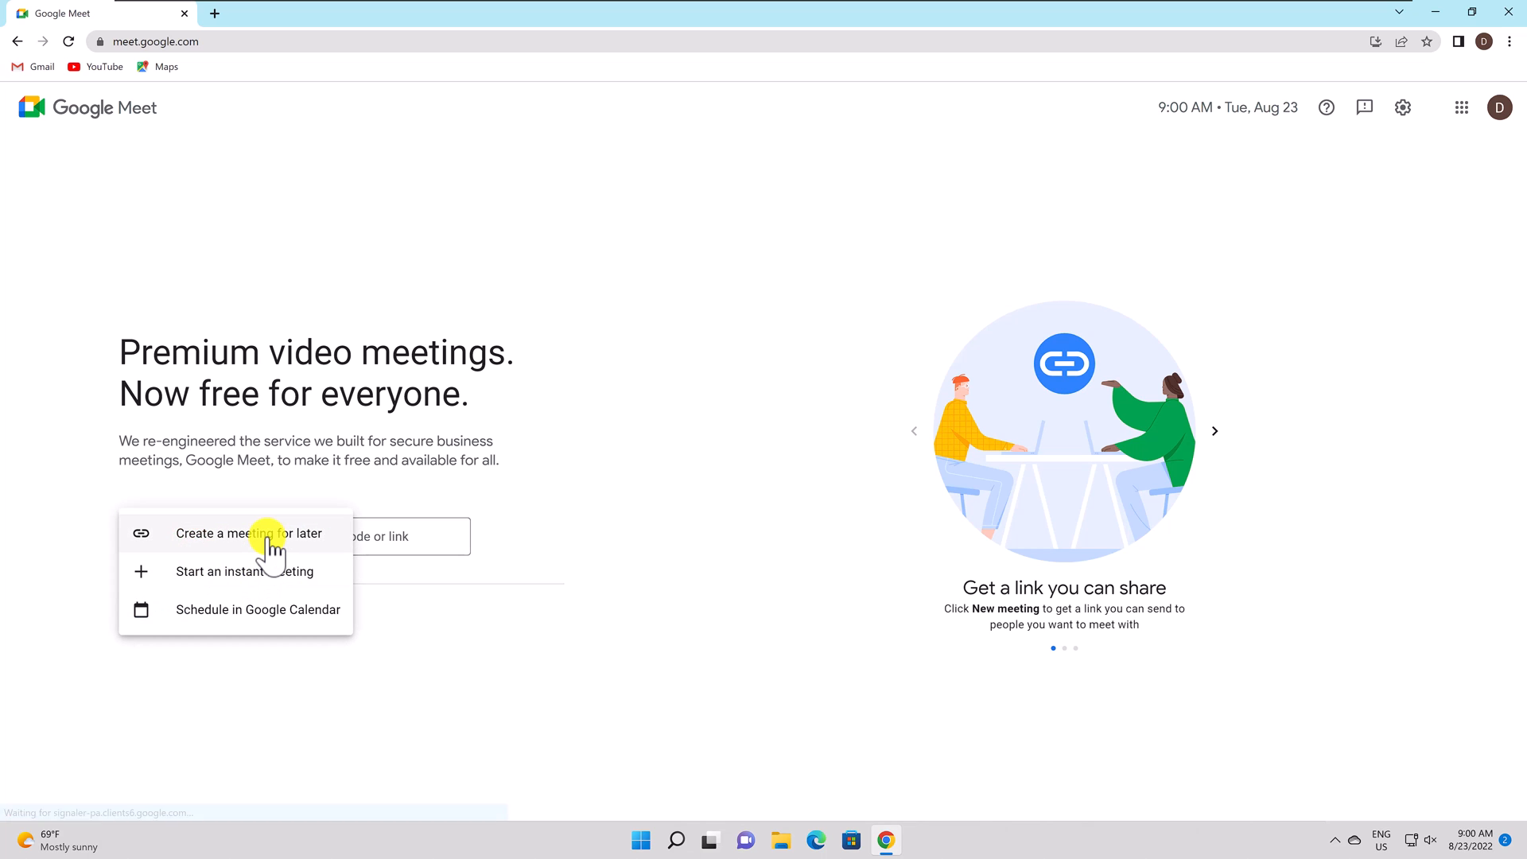
left_click(248, 533)
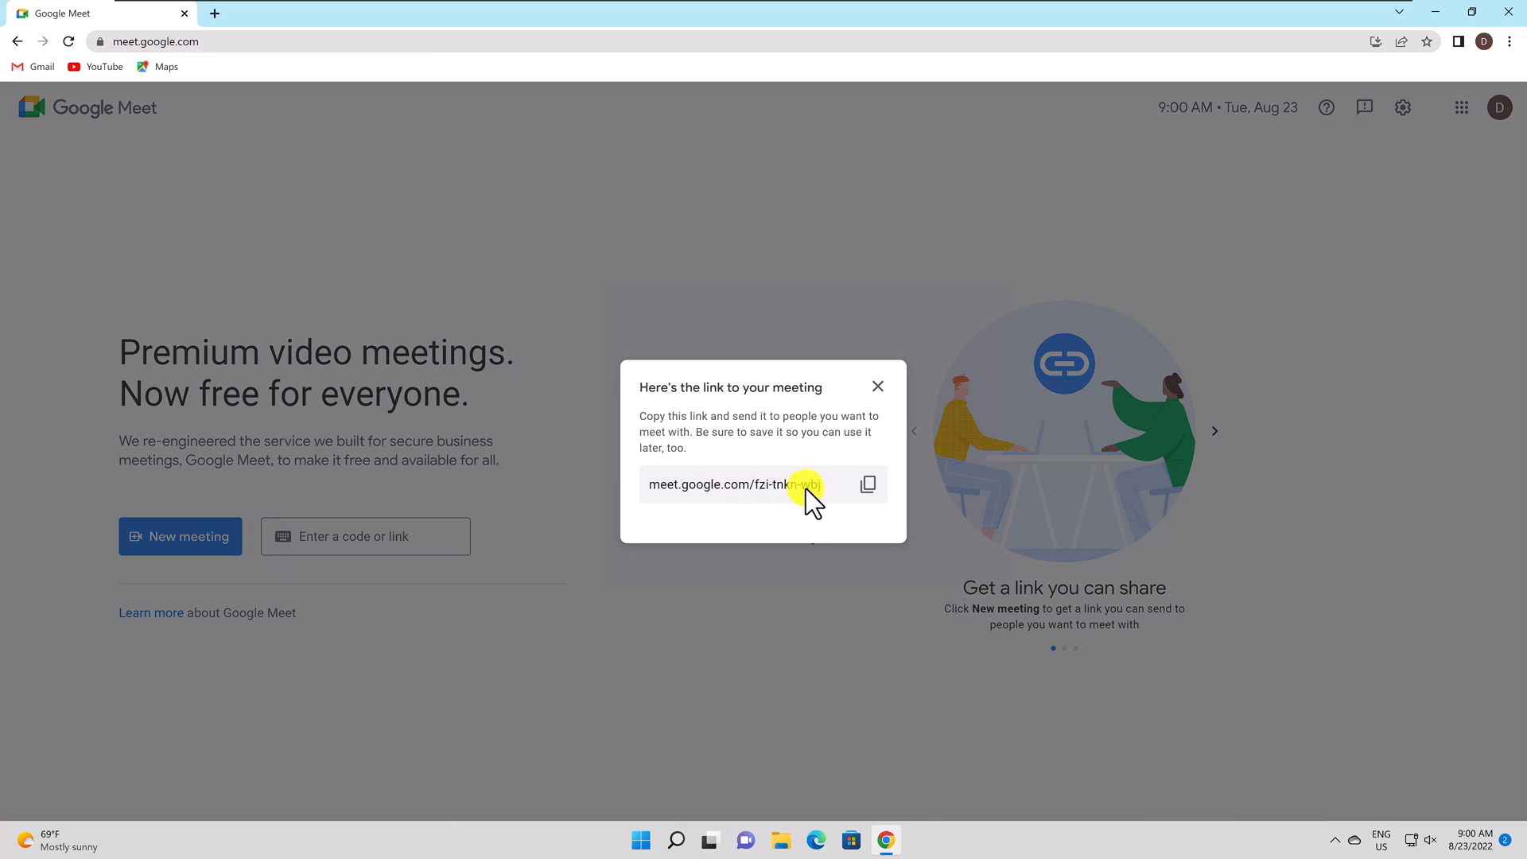
left_click(868, 484)
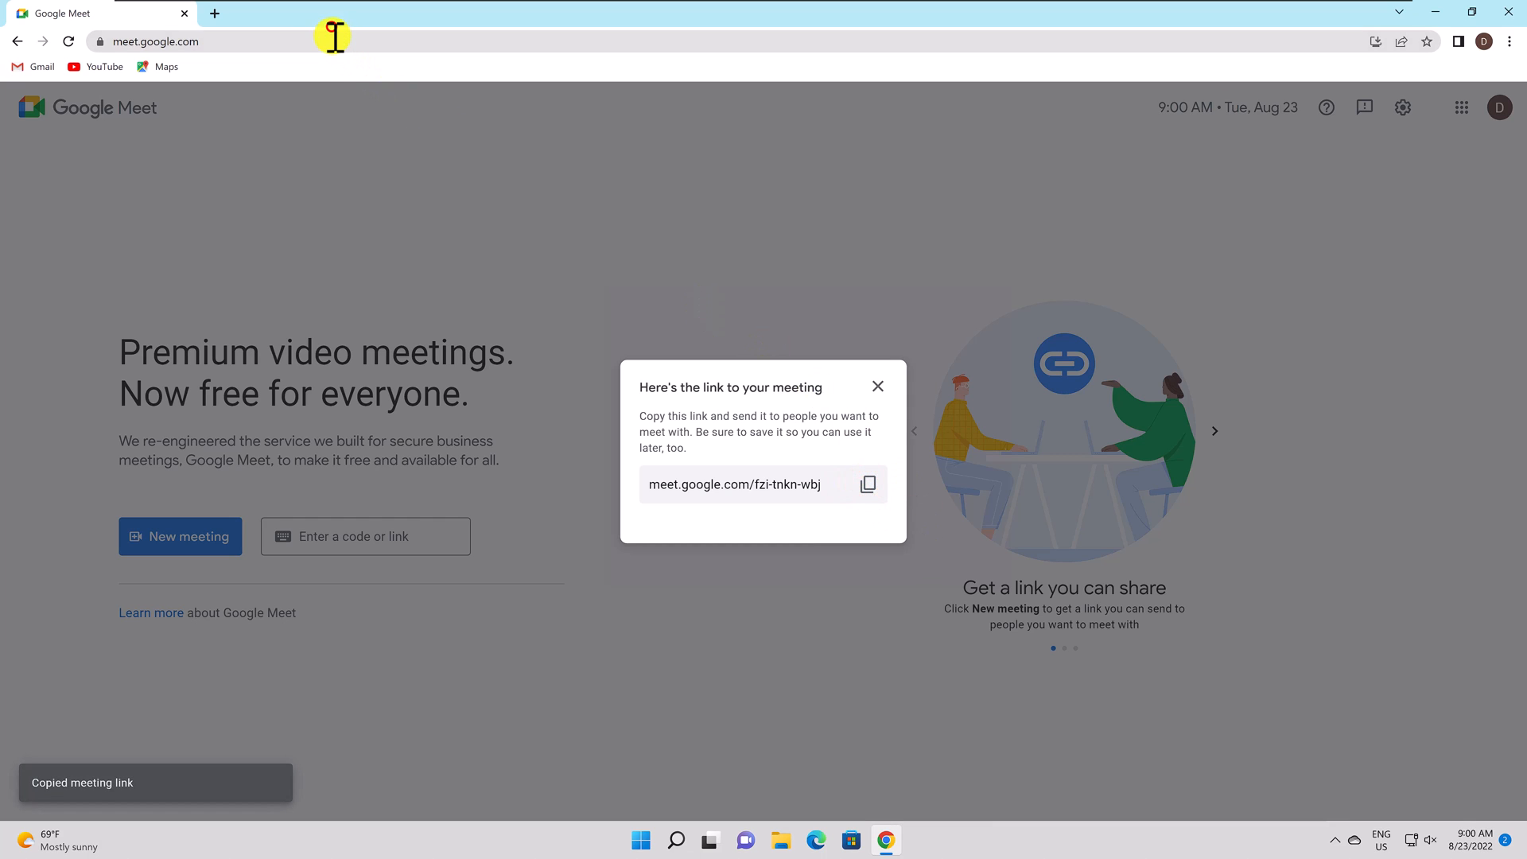
type("meet.google.com/fzi-tnkn-wbj")
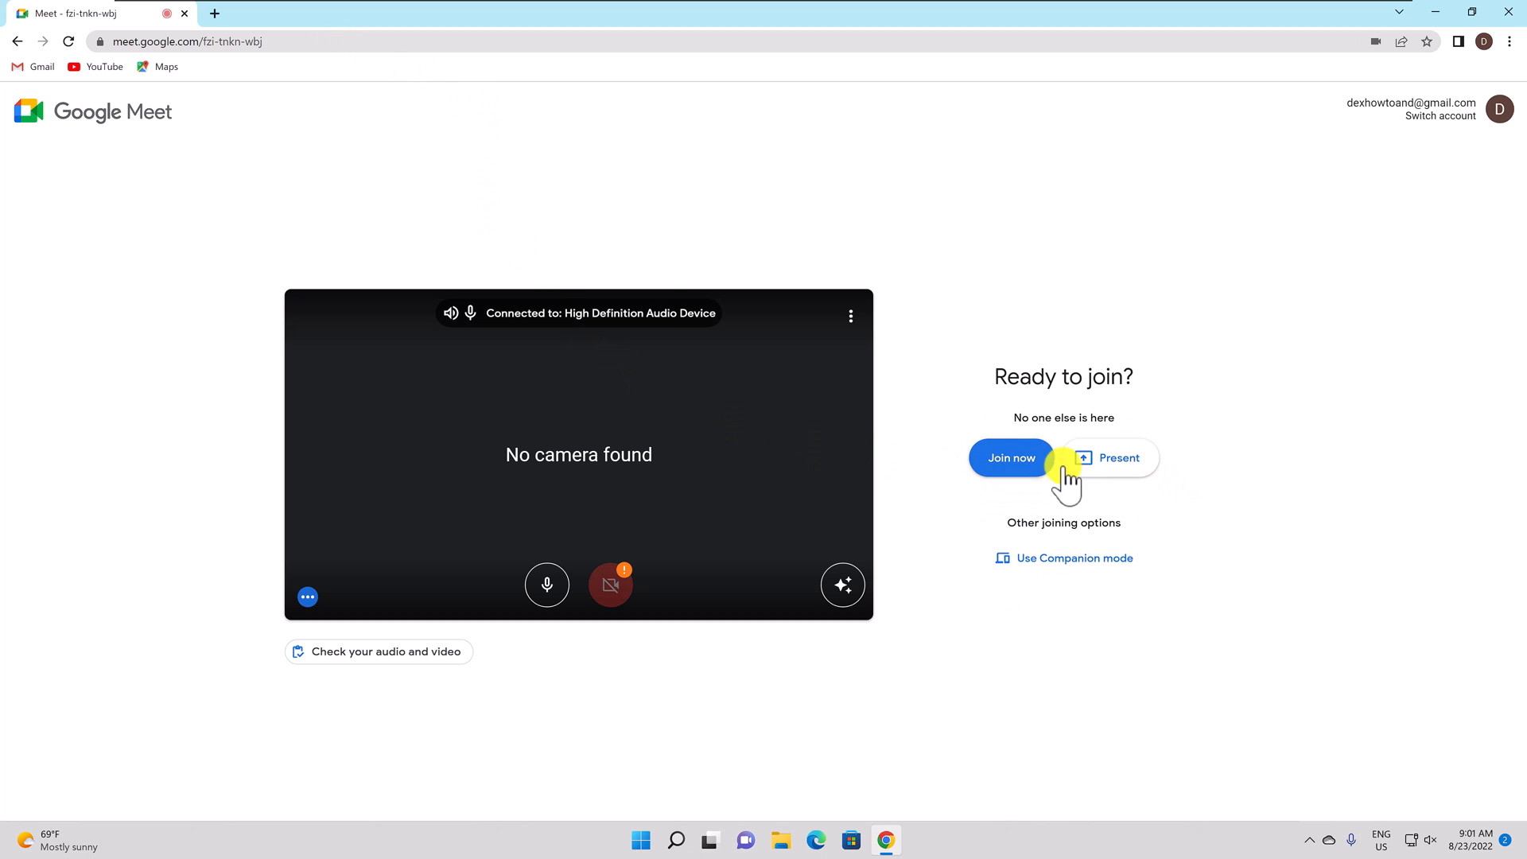
Step: Join the meeting from the pre-join screen, then use two call-bar controls
left_click(1011, 459)
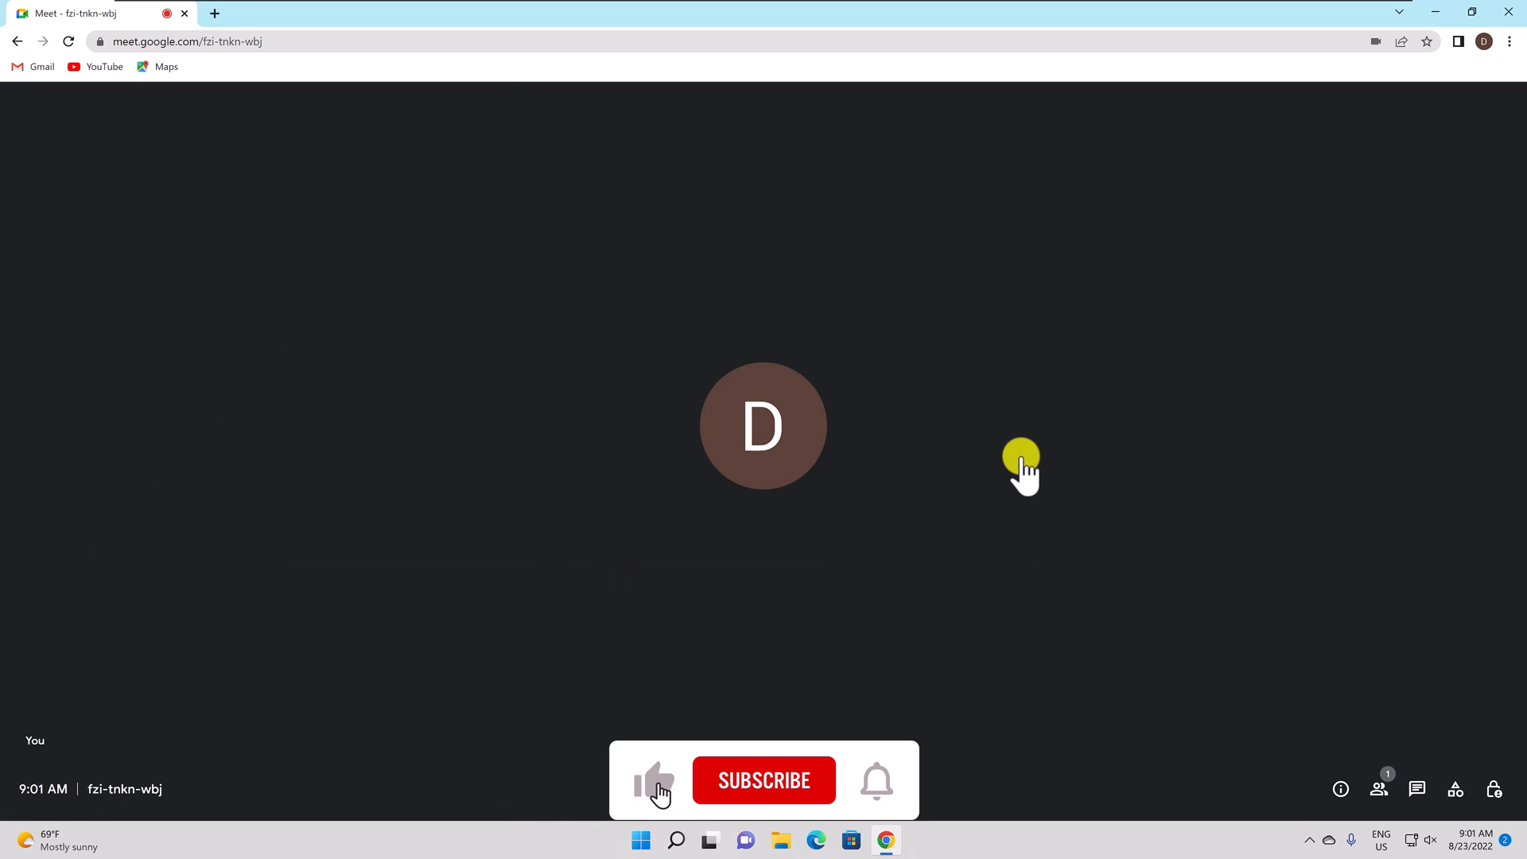
left_click(764, 780)
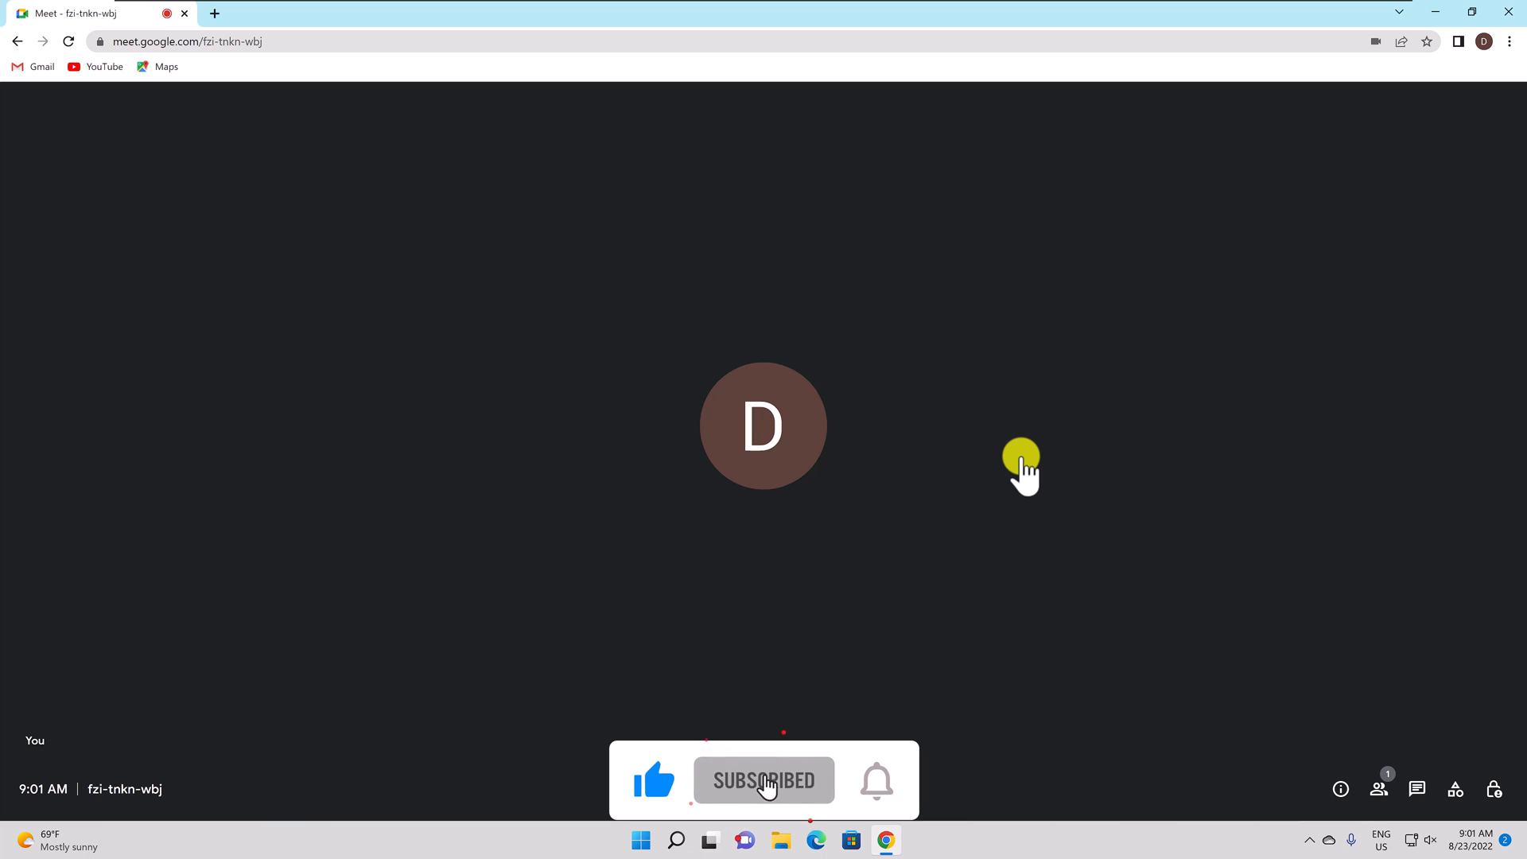
left_click(876, 780)
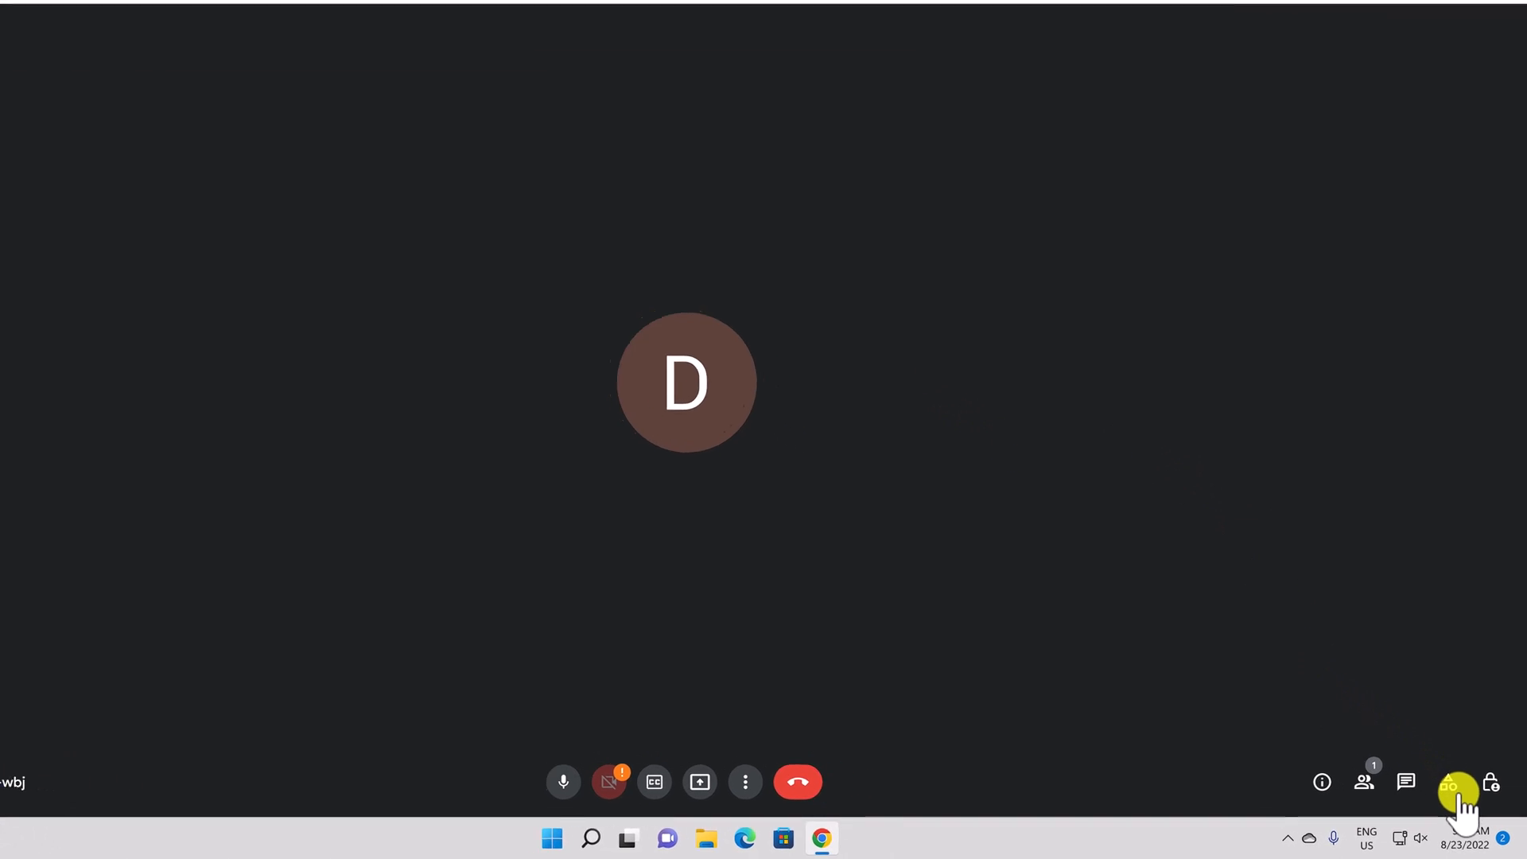
left_click(1450, 782)
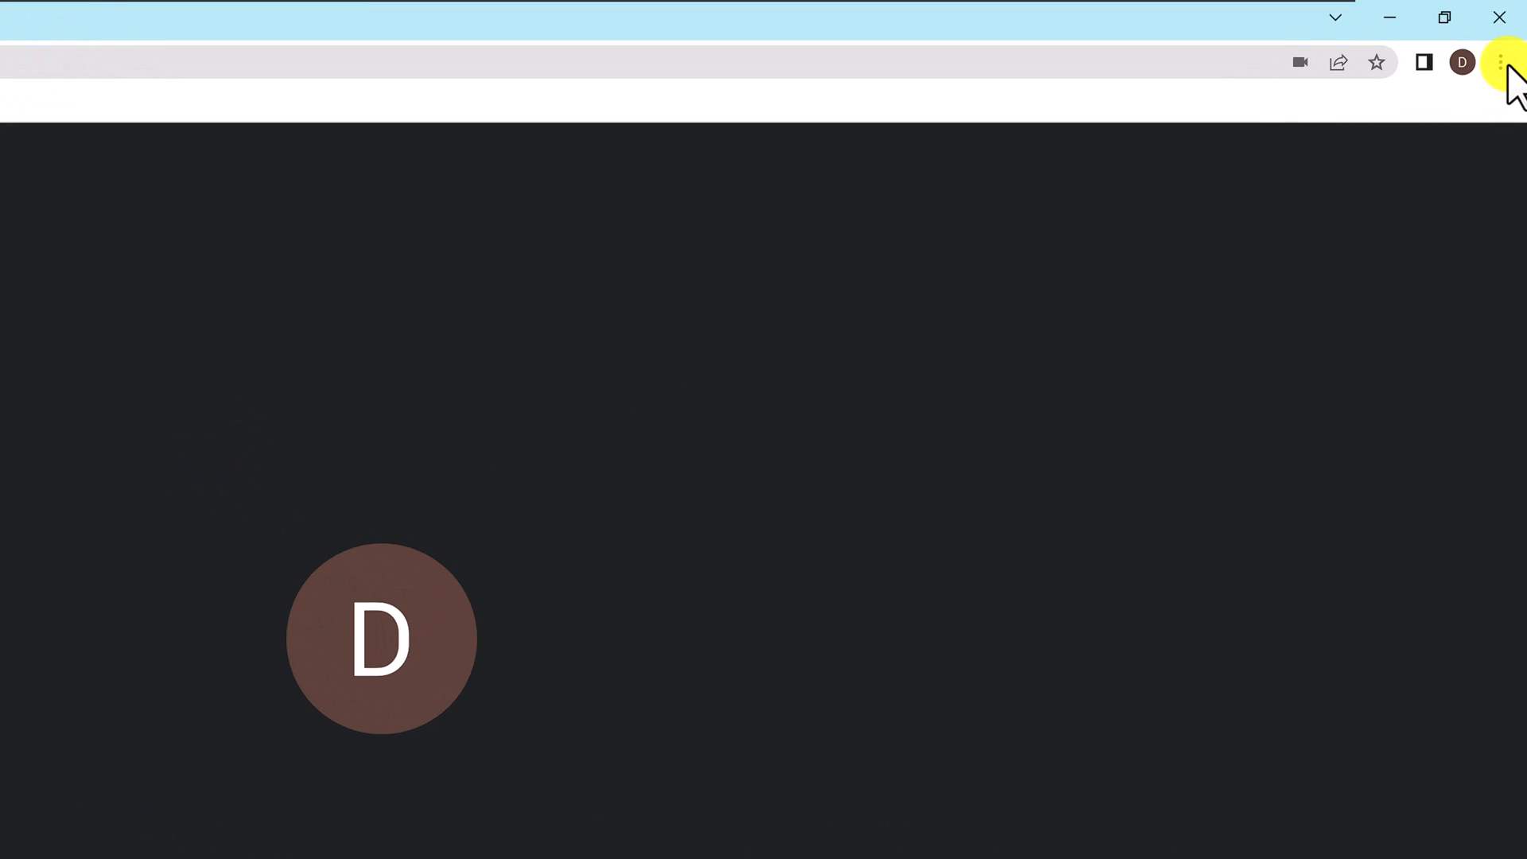
Step: Open Chrome's Extensions page from the ⋮ menu under More tools
left_click(1500, 60)
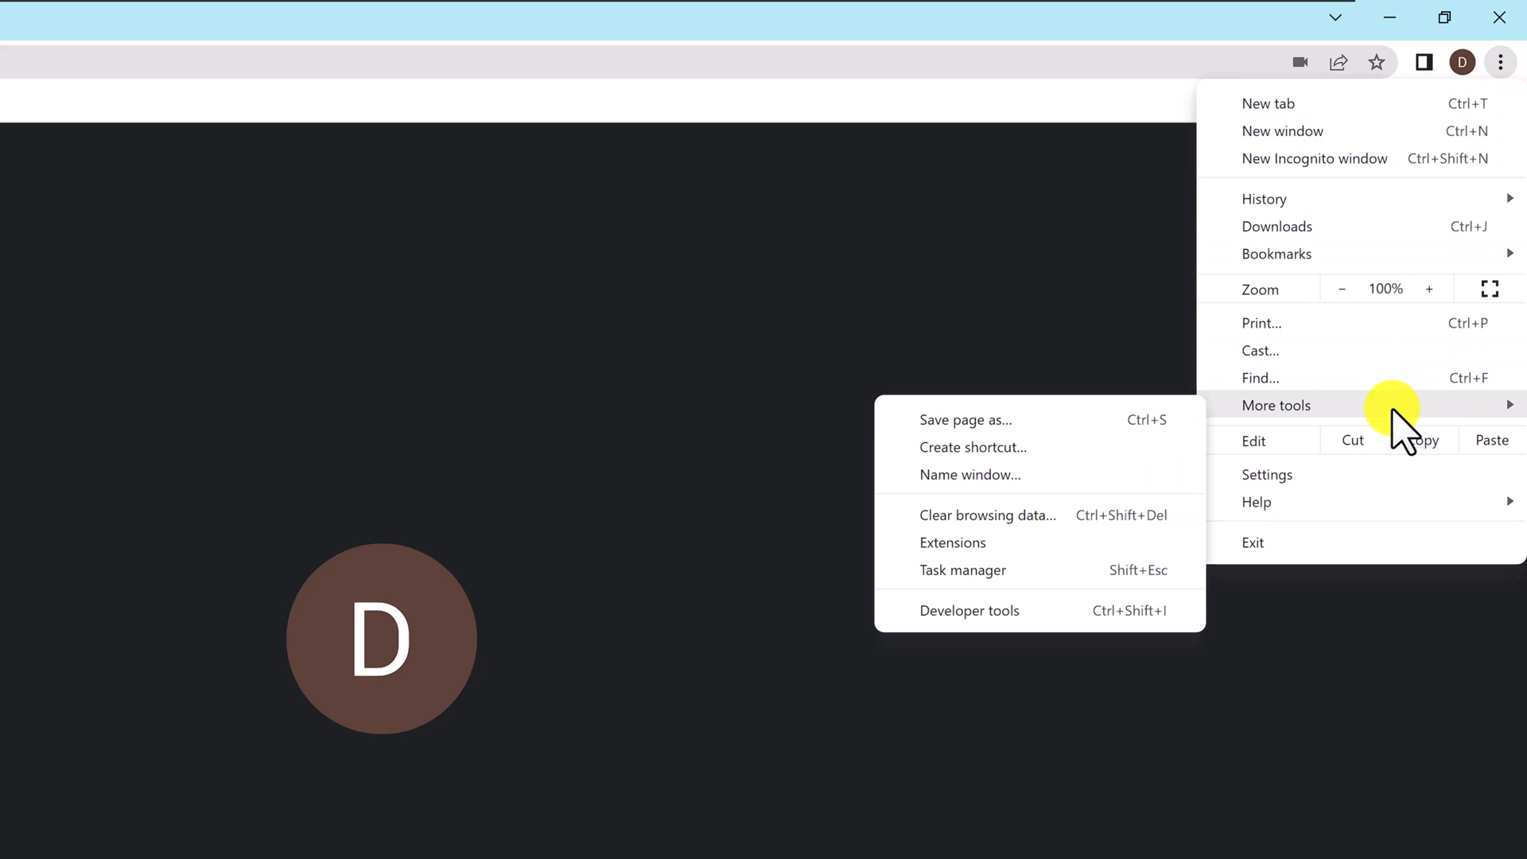
left_click(953, 542)
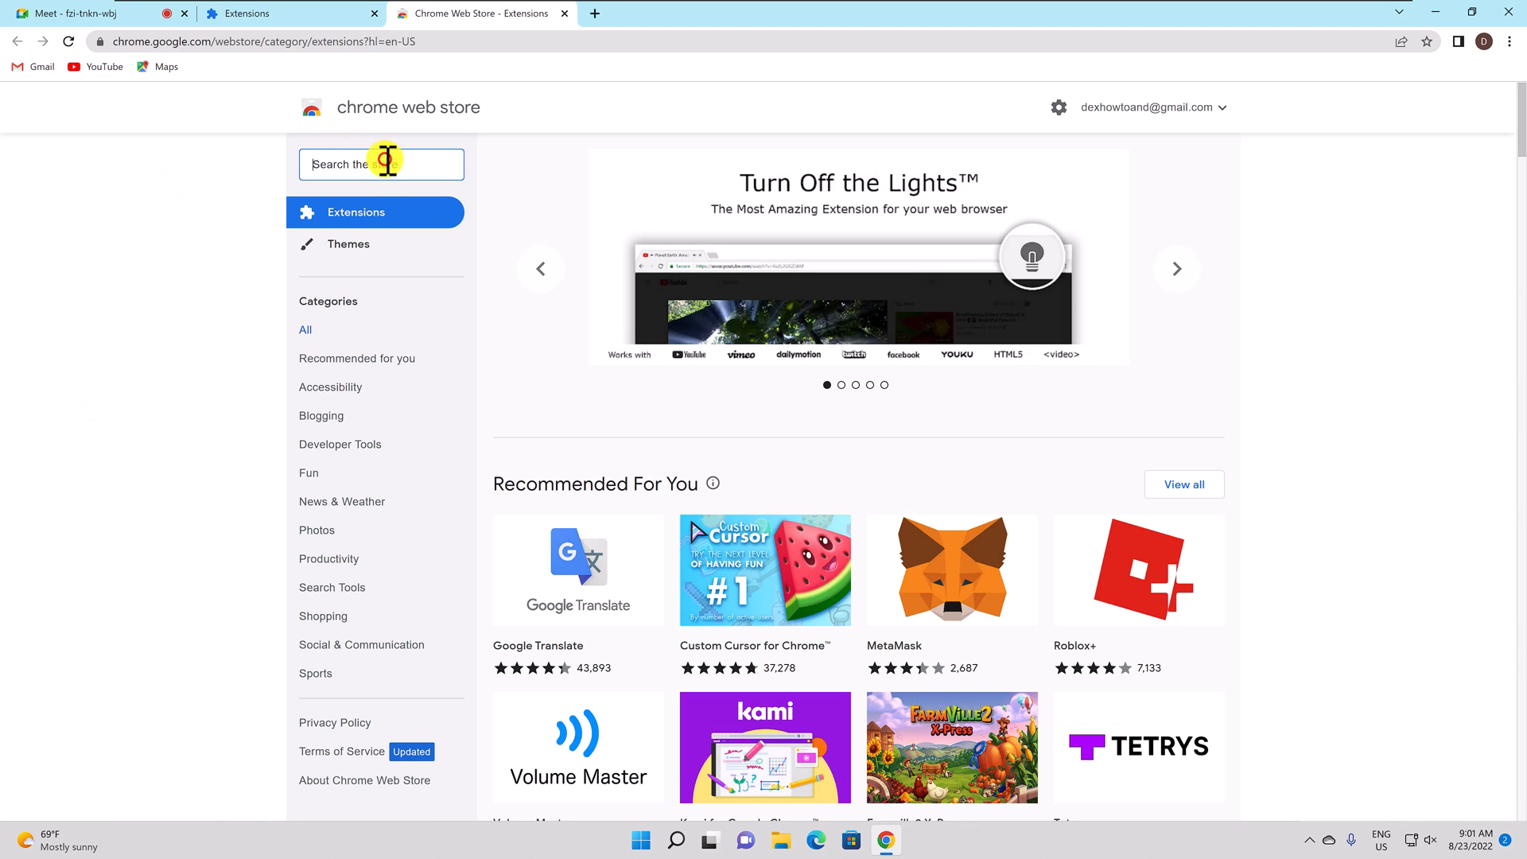
Step: Search the store for Awesome Screenshot and Screen Recorder and add it to Chrome
type("awersome screen recorder")
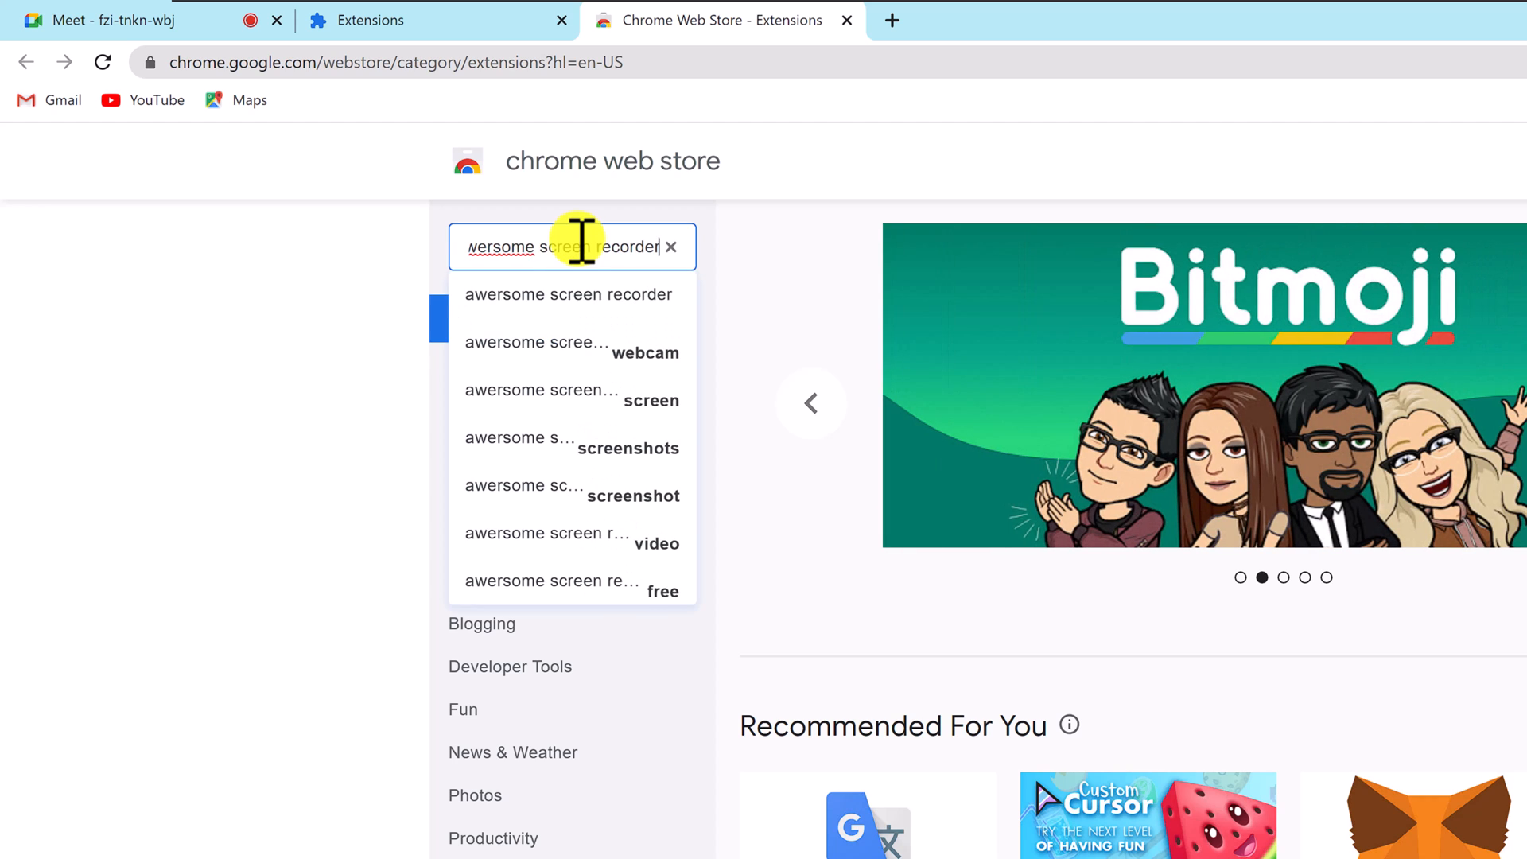
key("Enter")
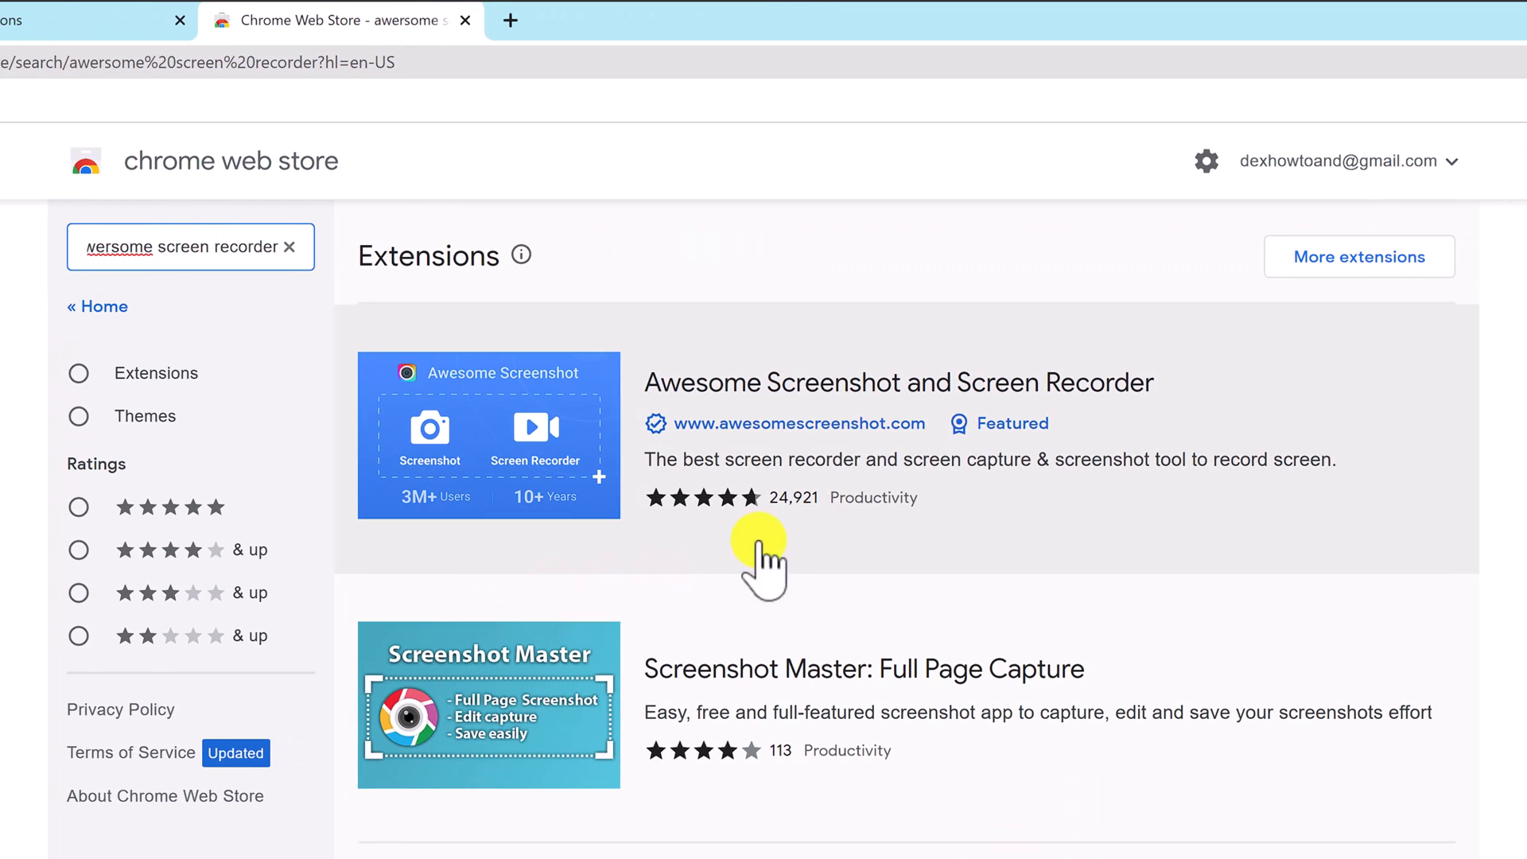
left_click(502, 416)
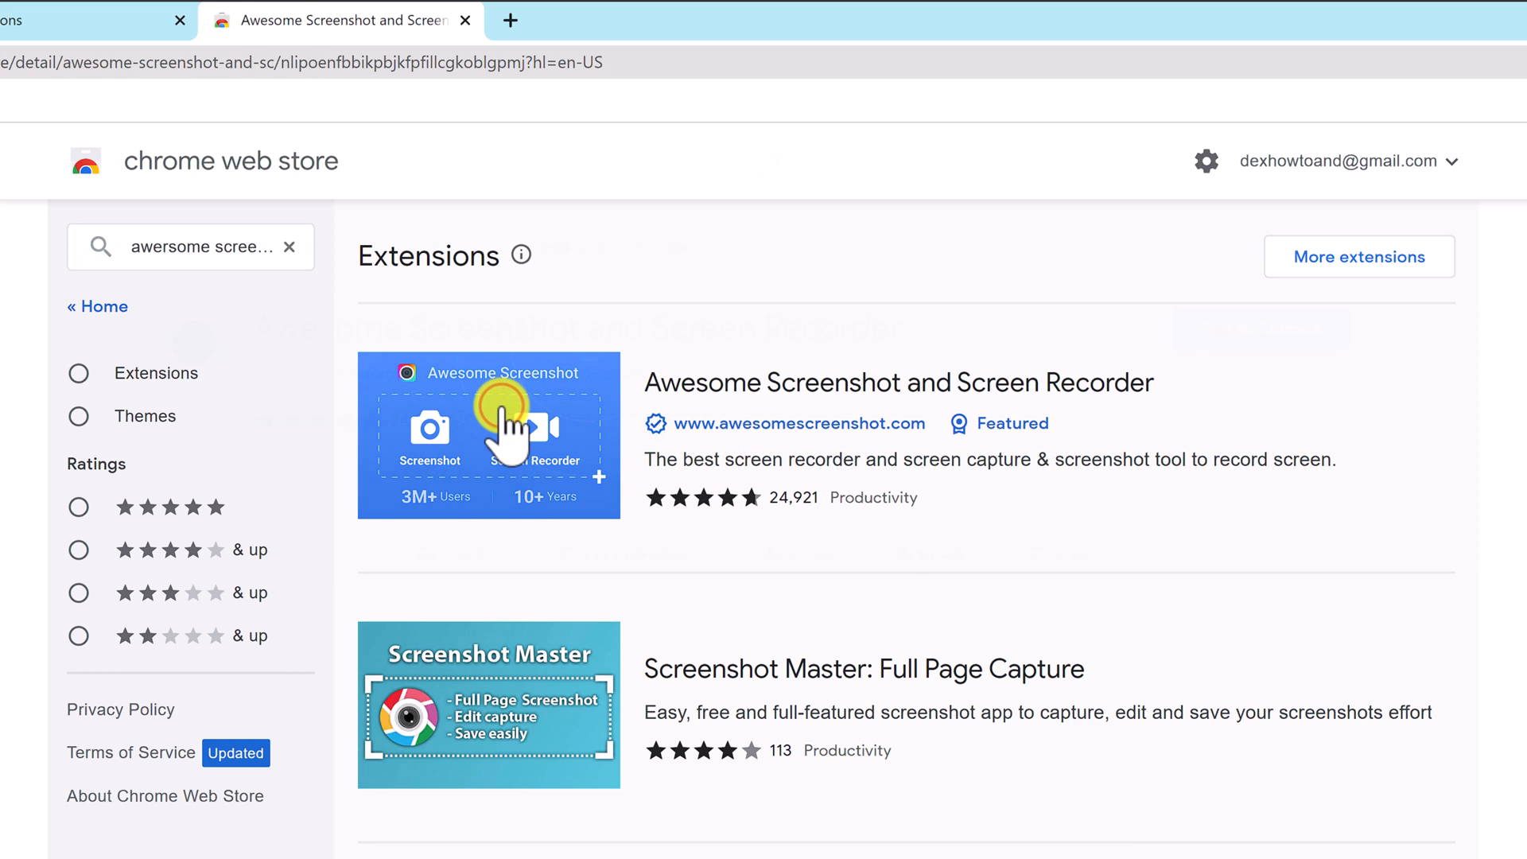
left_click(497, 419)
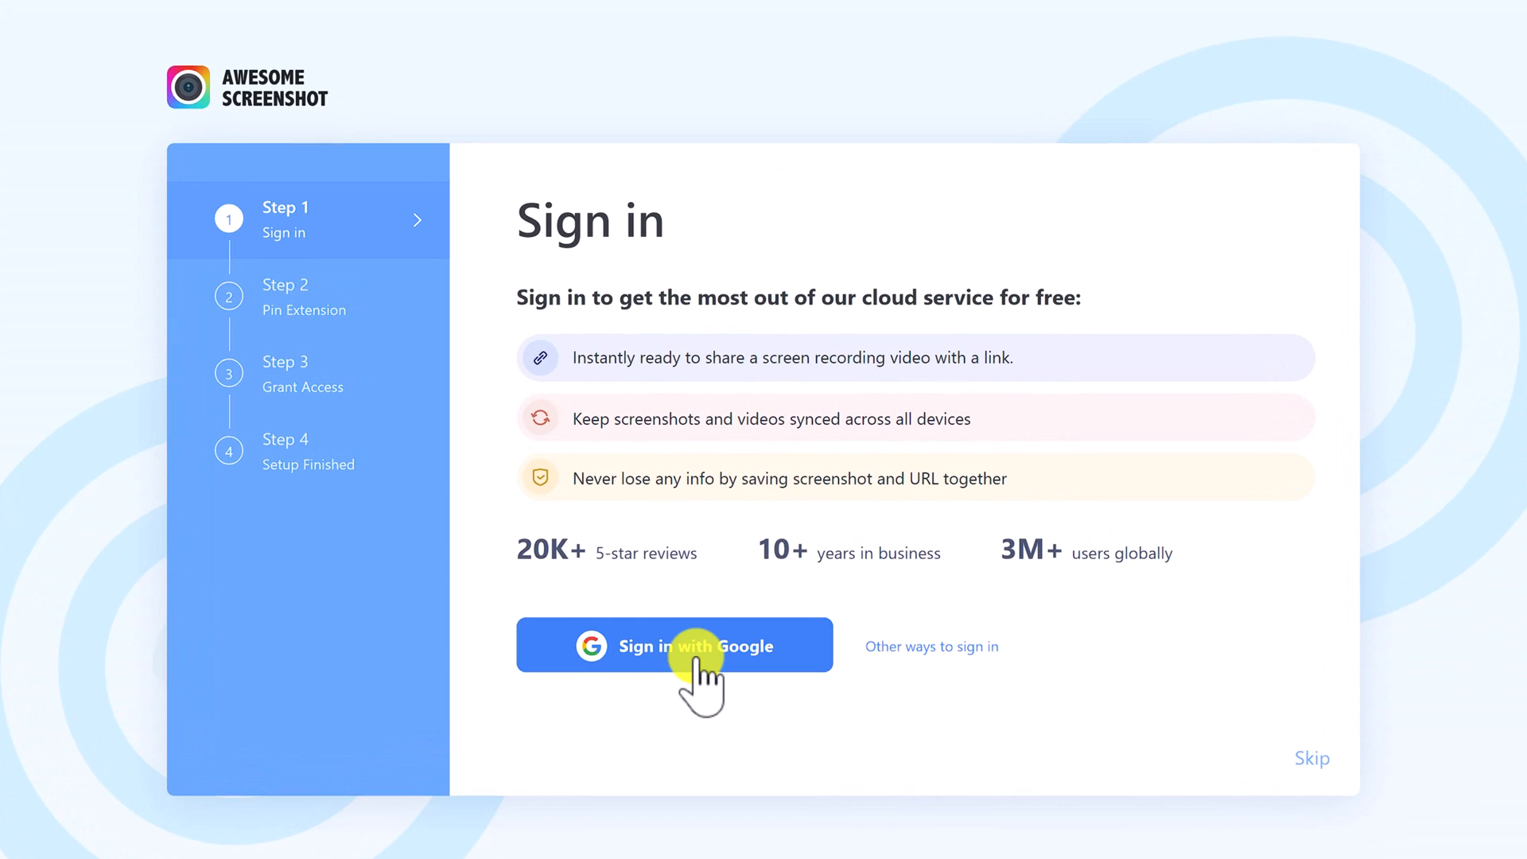
Step: Sign in with a Google account, confirm the pin, and grant microphone and camera access
left_click(696, 646)
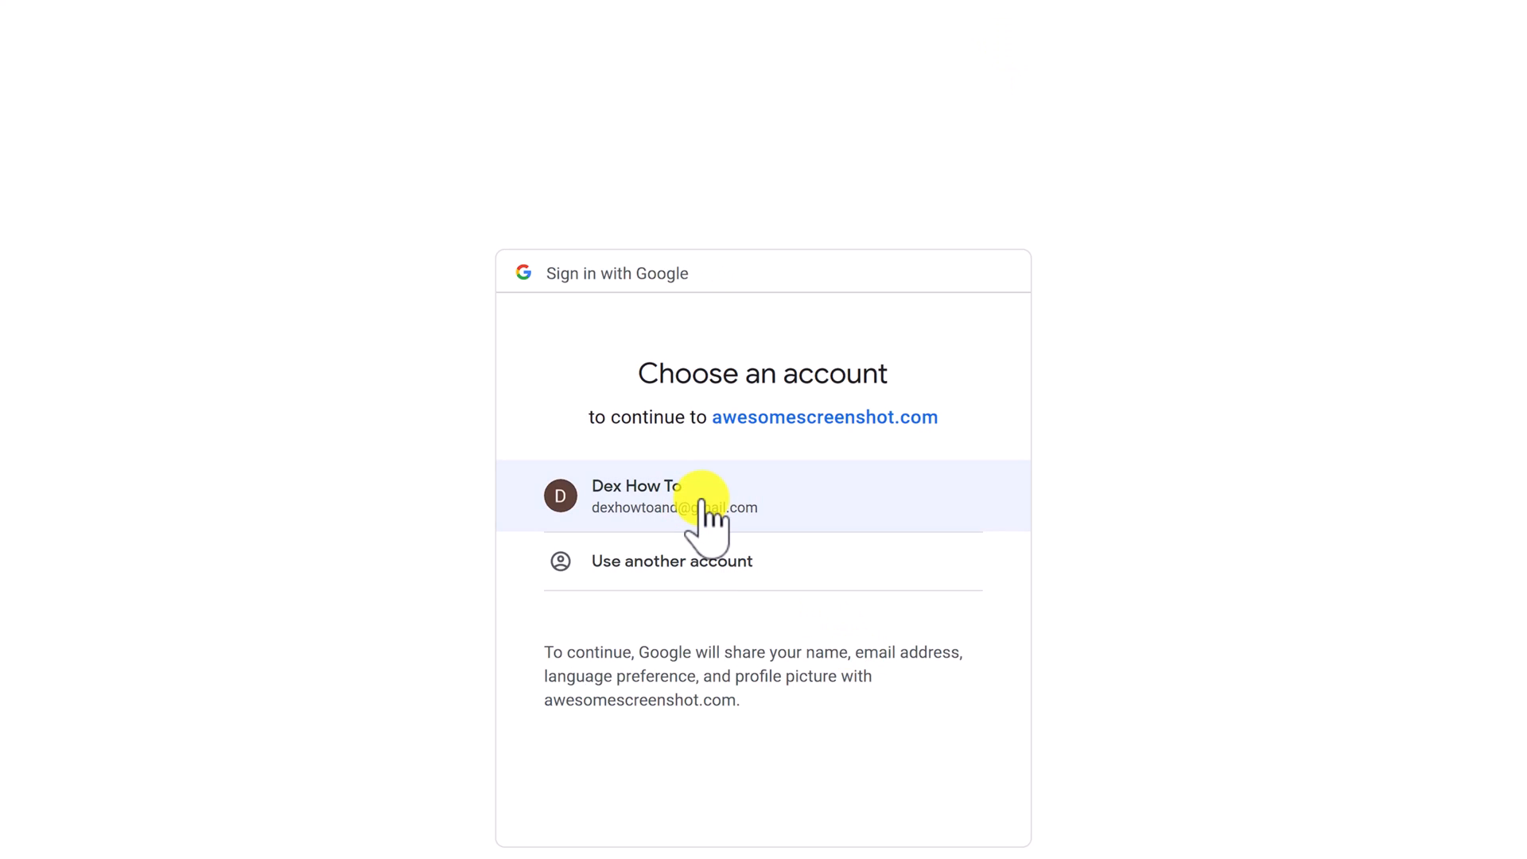
left_click(706, 506)
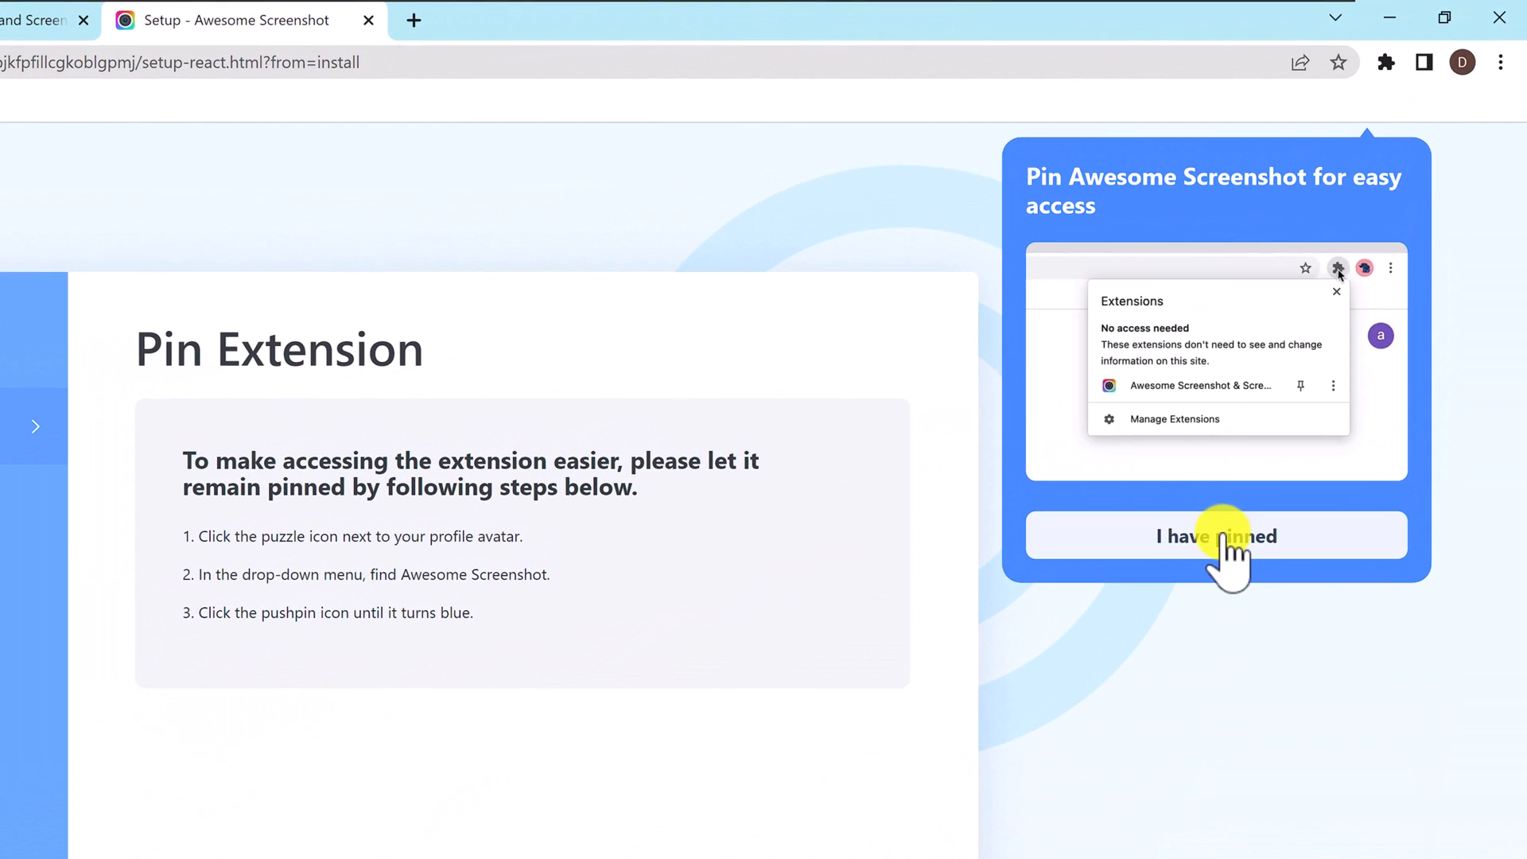
left_click(1217, 537)
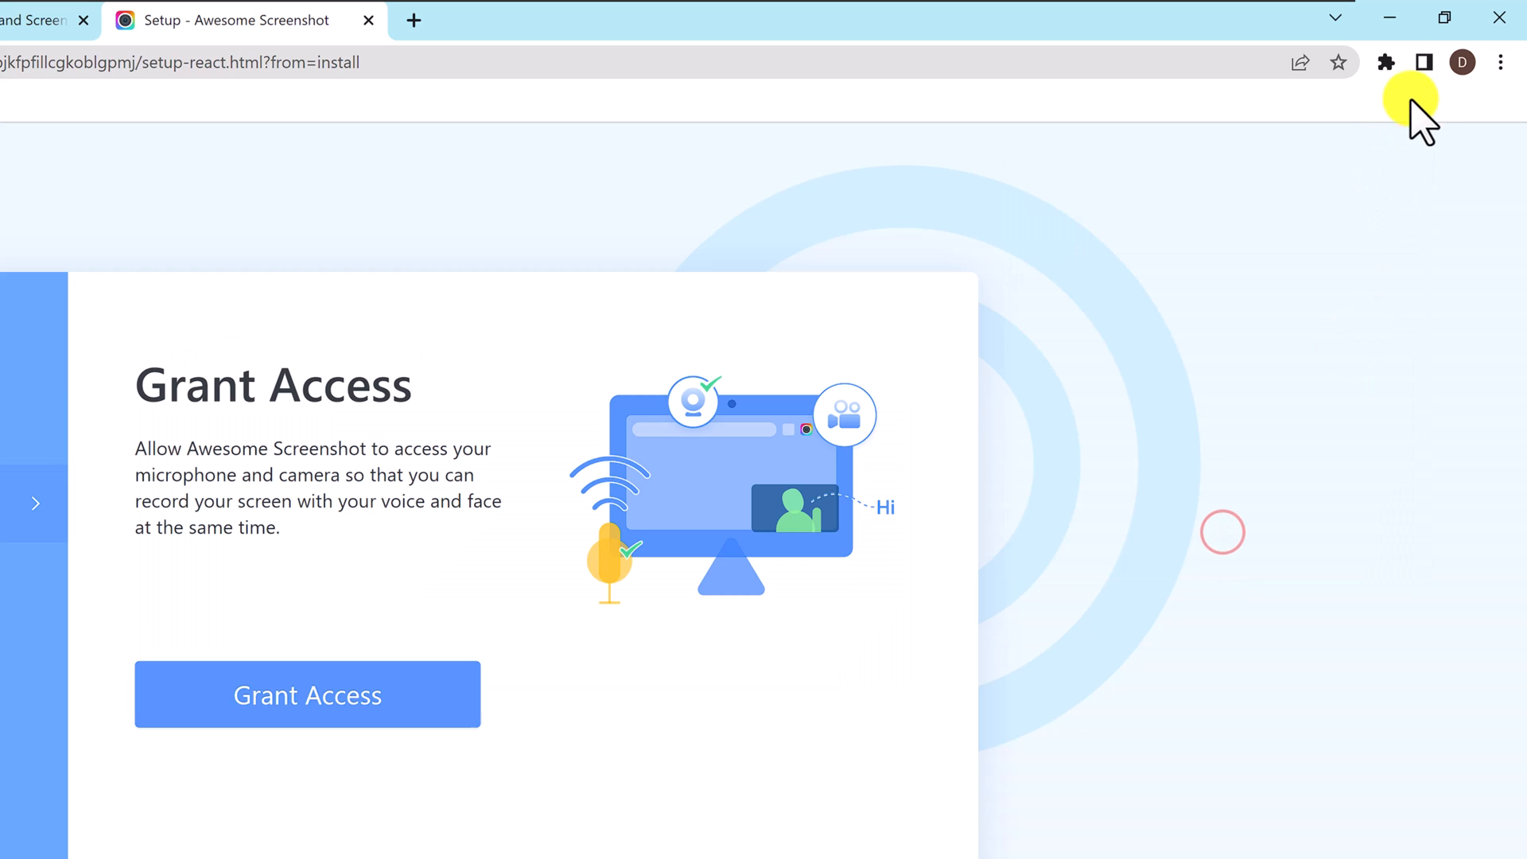
left_click(1387, 61)
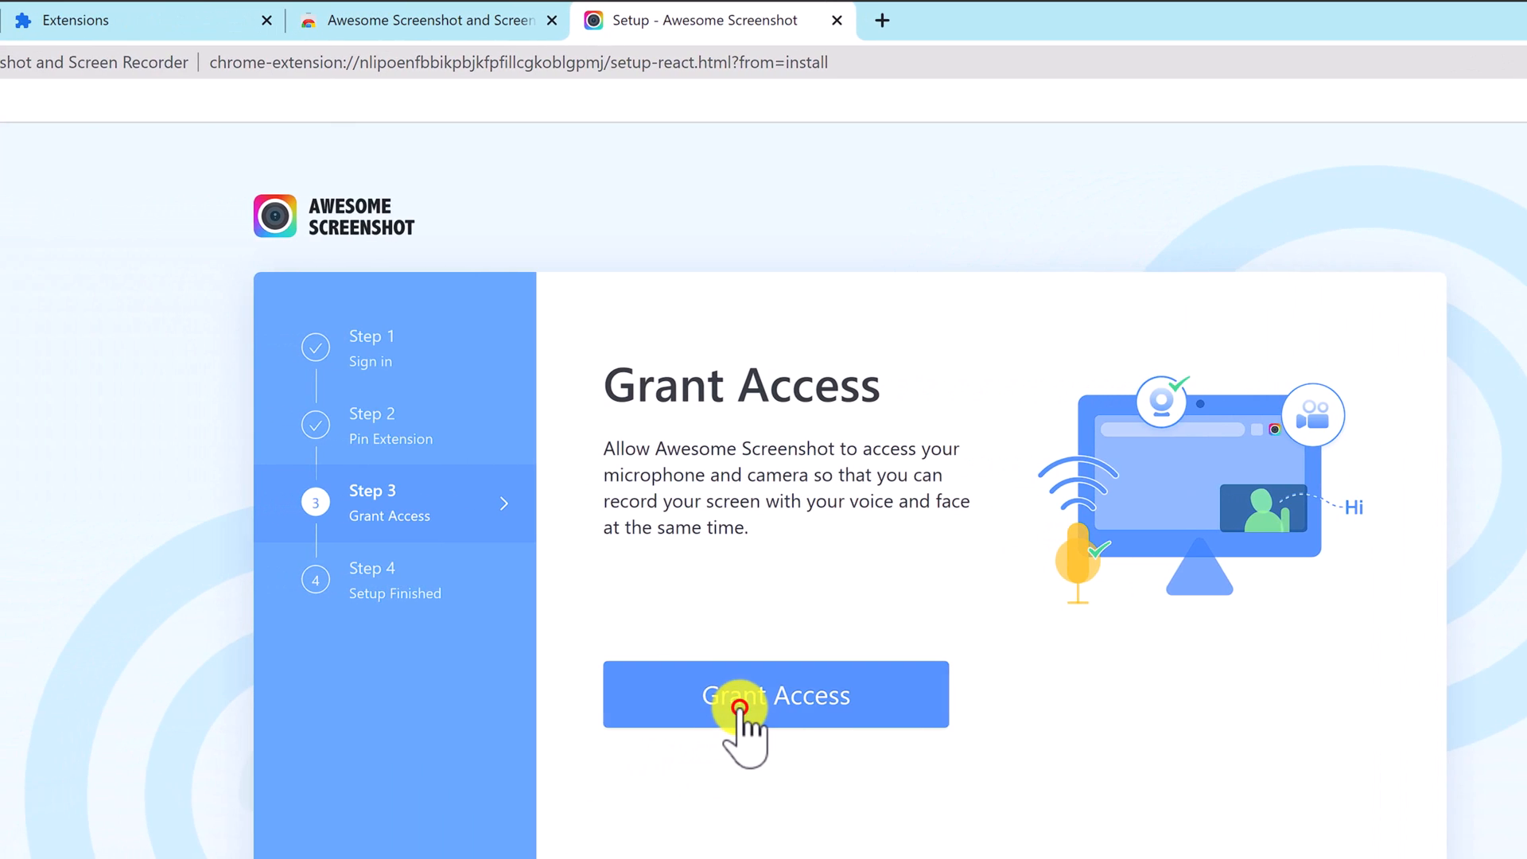
left_click(743, 709)
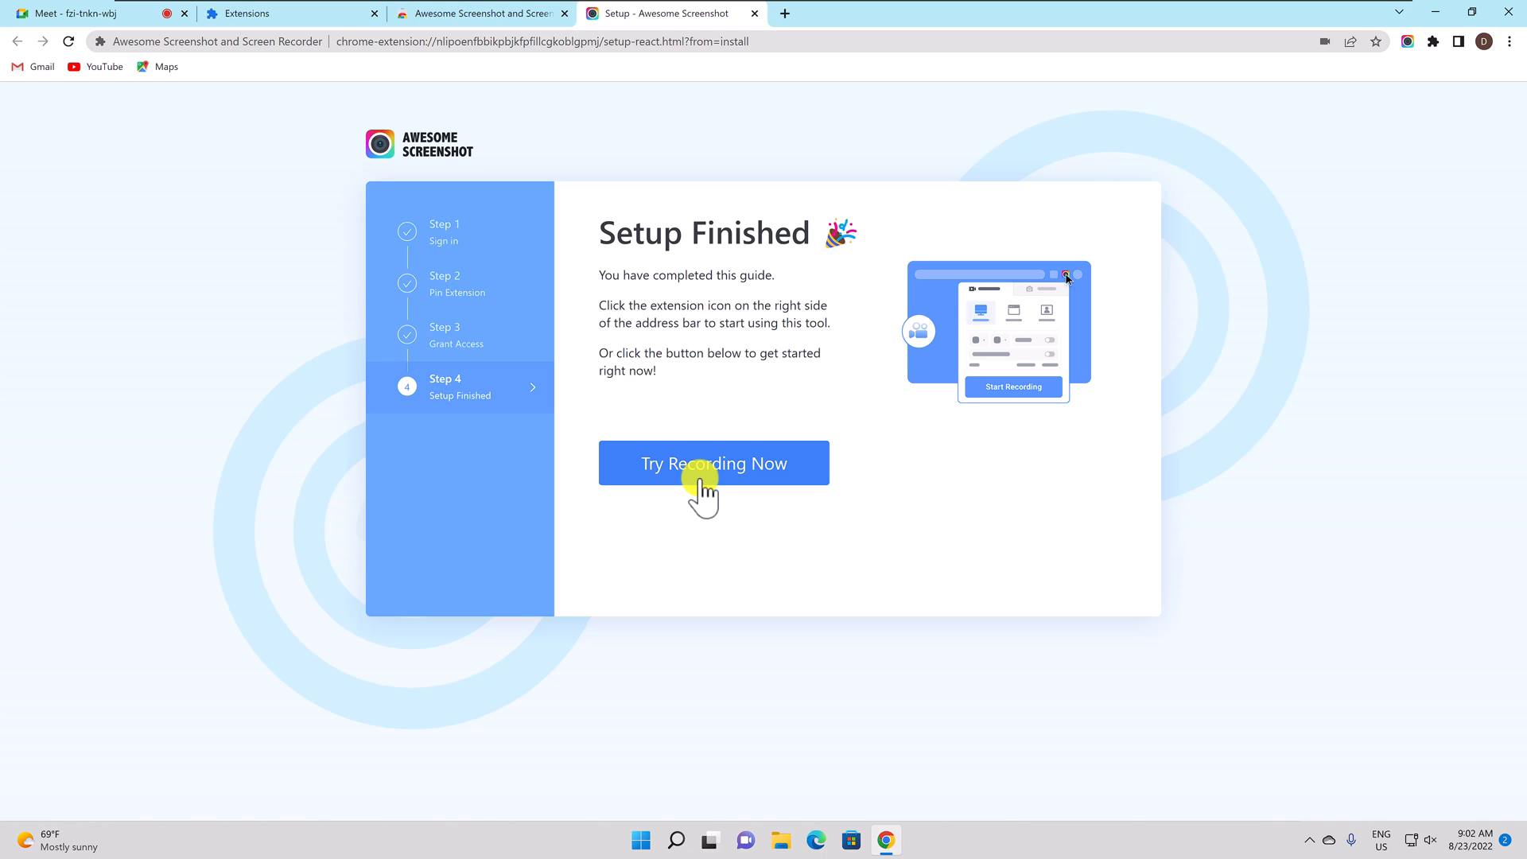
Step: Run Try Recording Now on the entire screen with system audio, then return to Meet
left_click(713, 463)
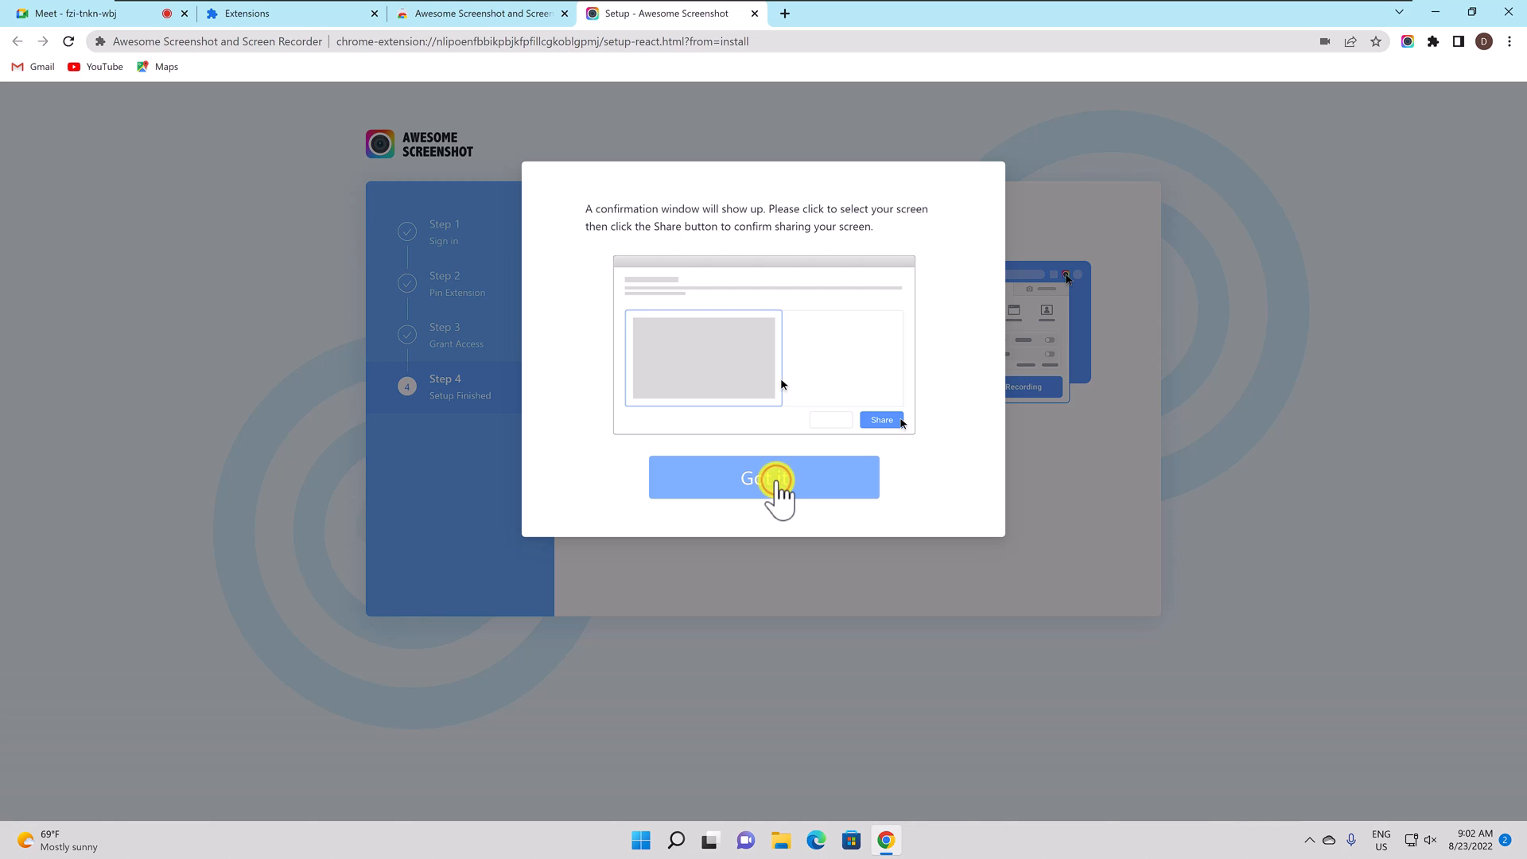
left_click(764, 477)
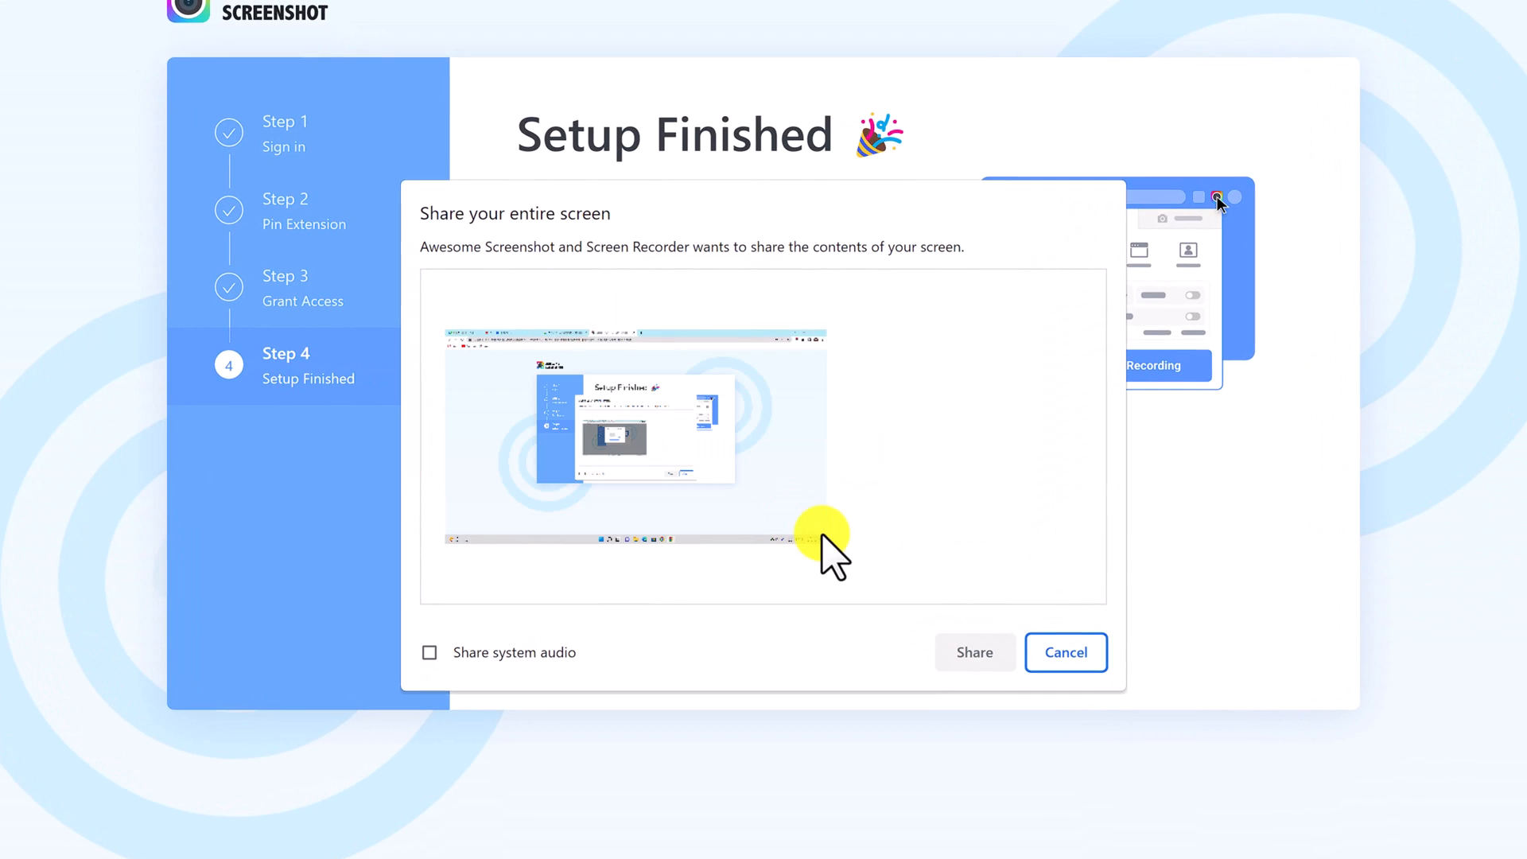
mouse_move(599, 672)
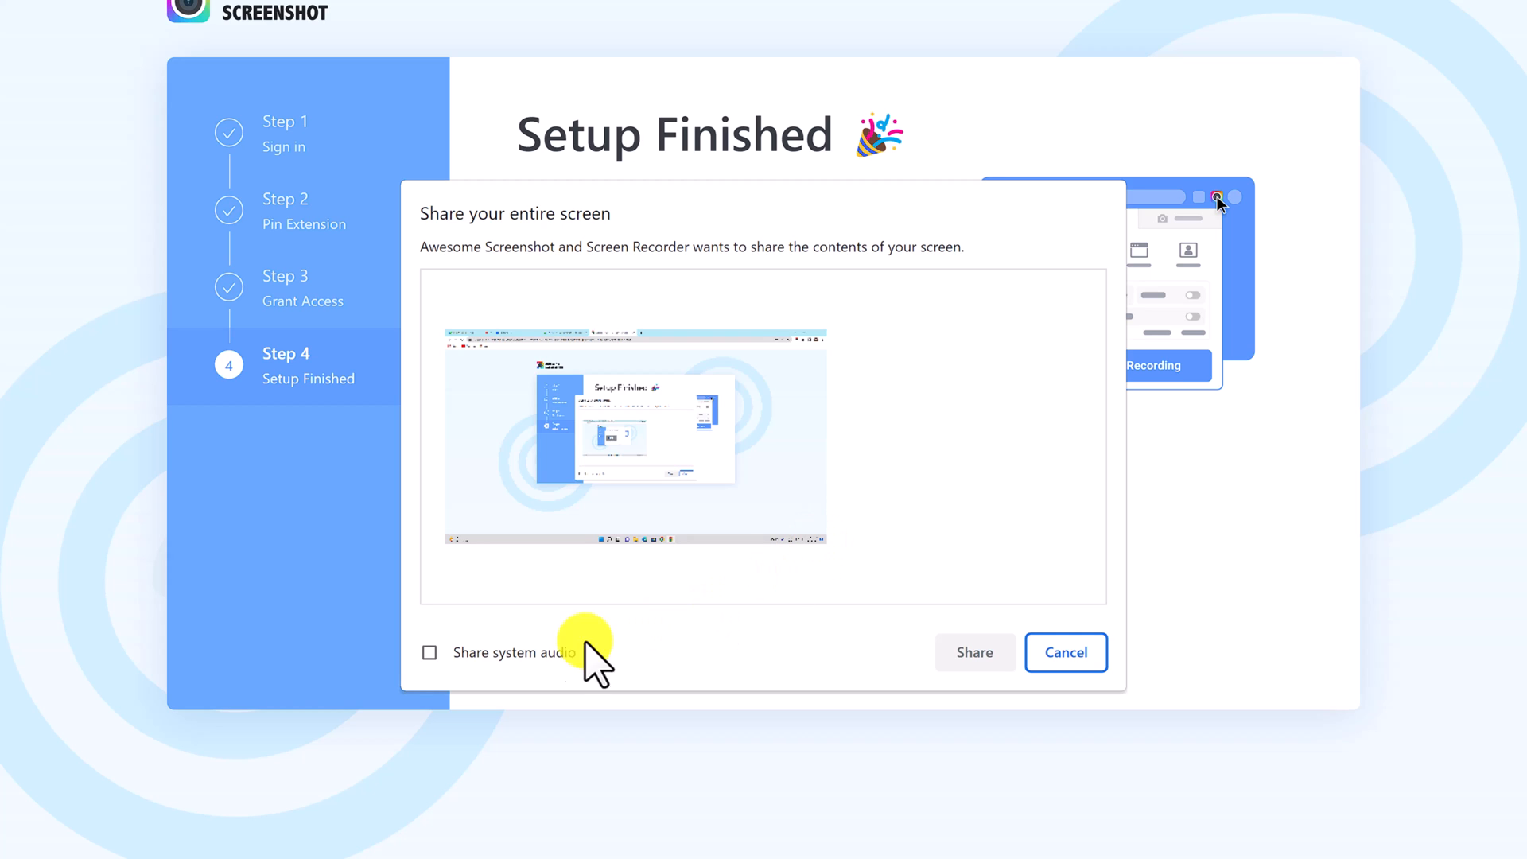
left_click(429, 653)
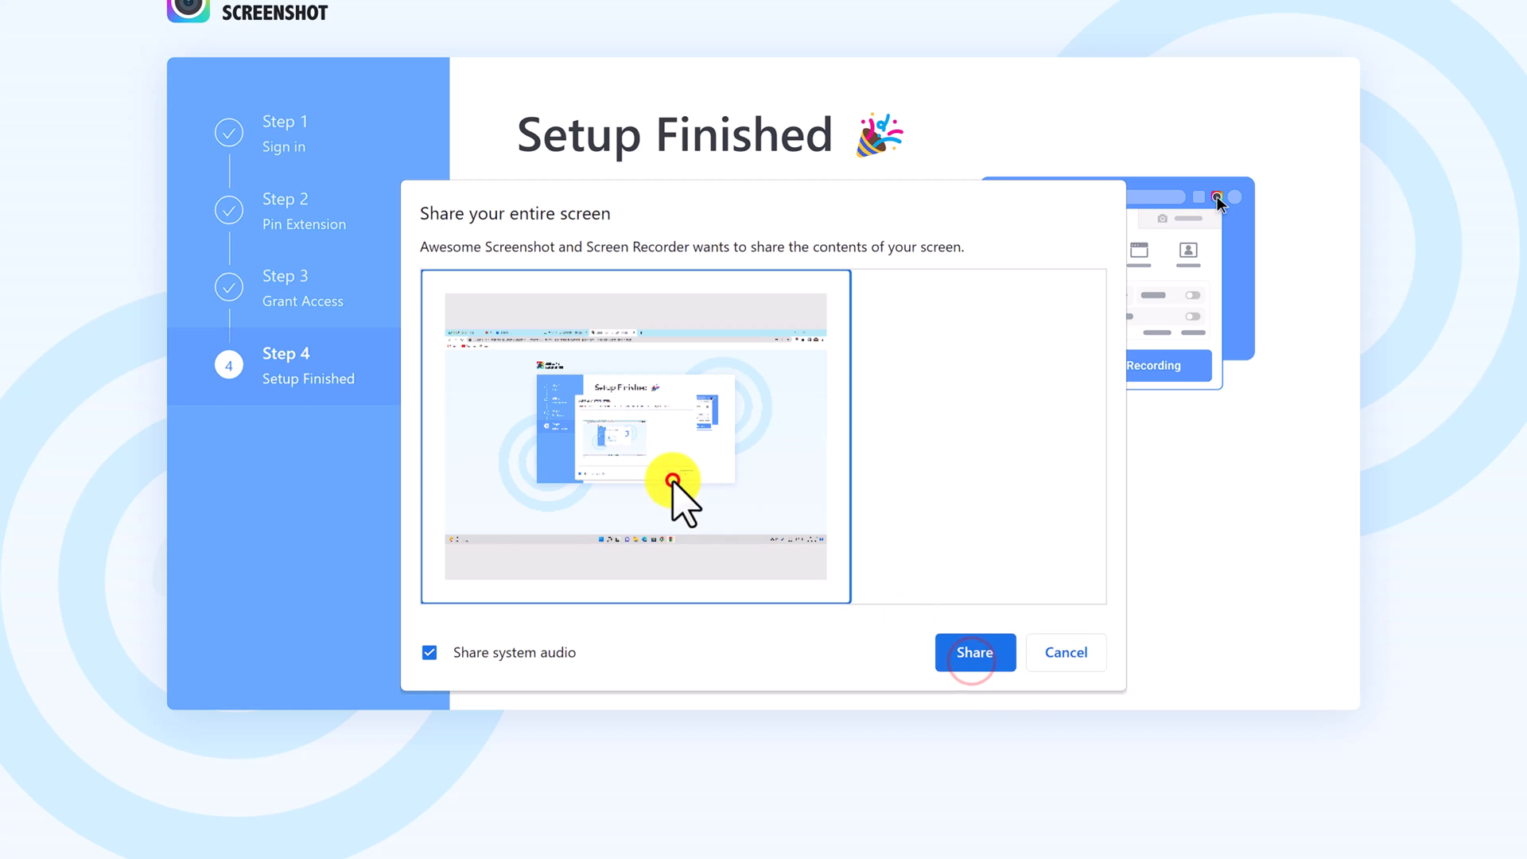
left_click(975, 652)
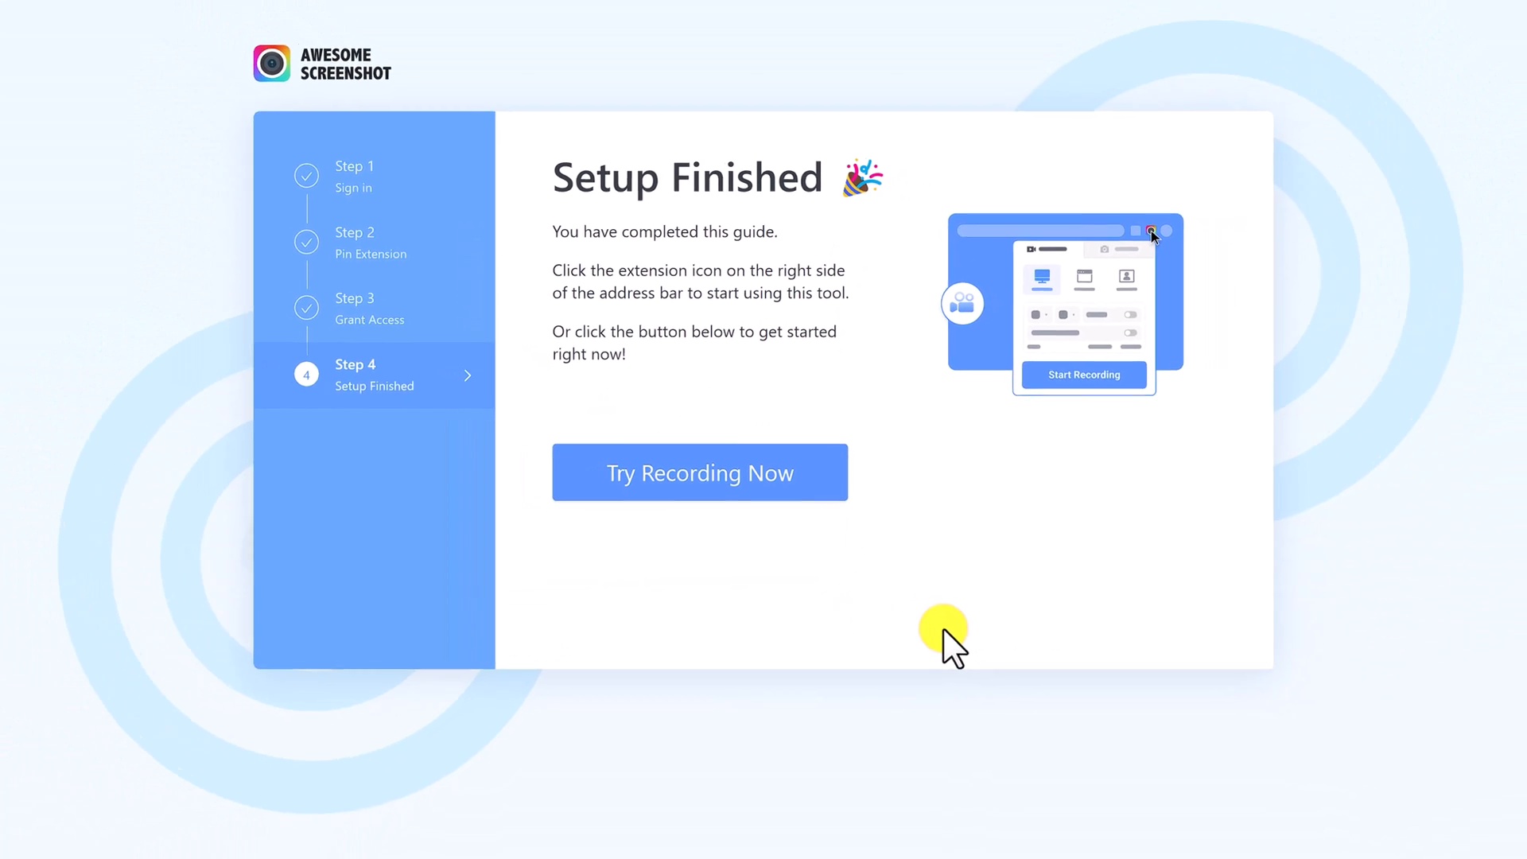
left_click(699, 472)
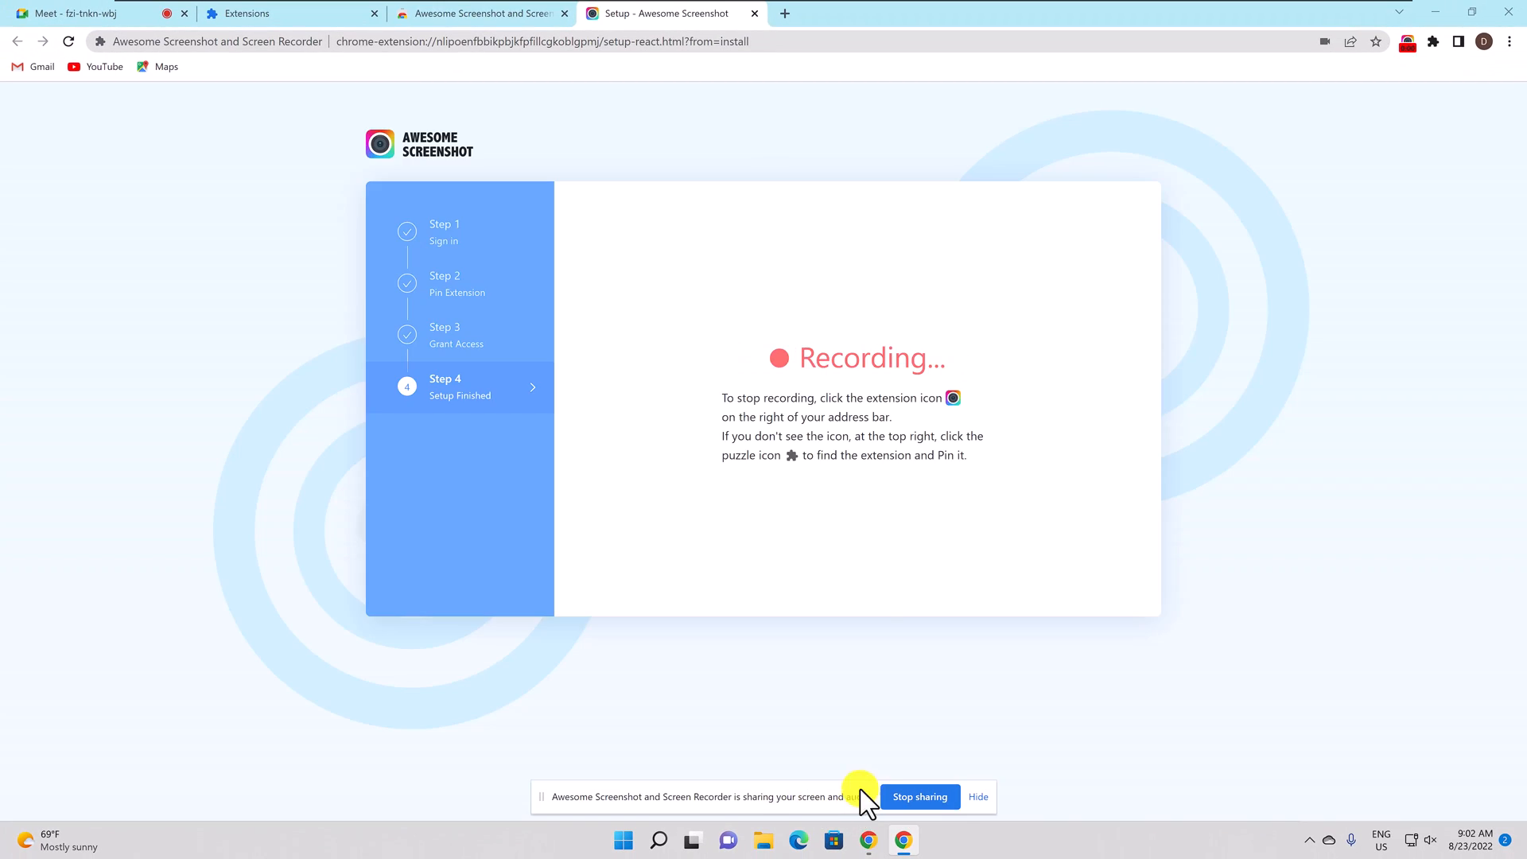
left_click(76, 13)
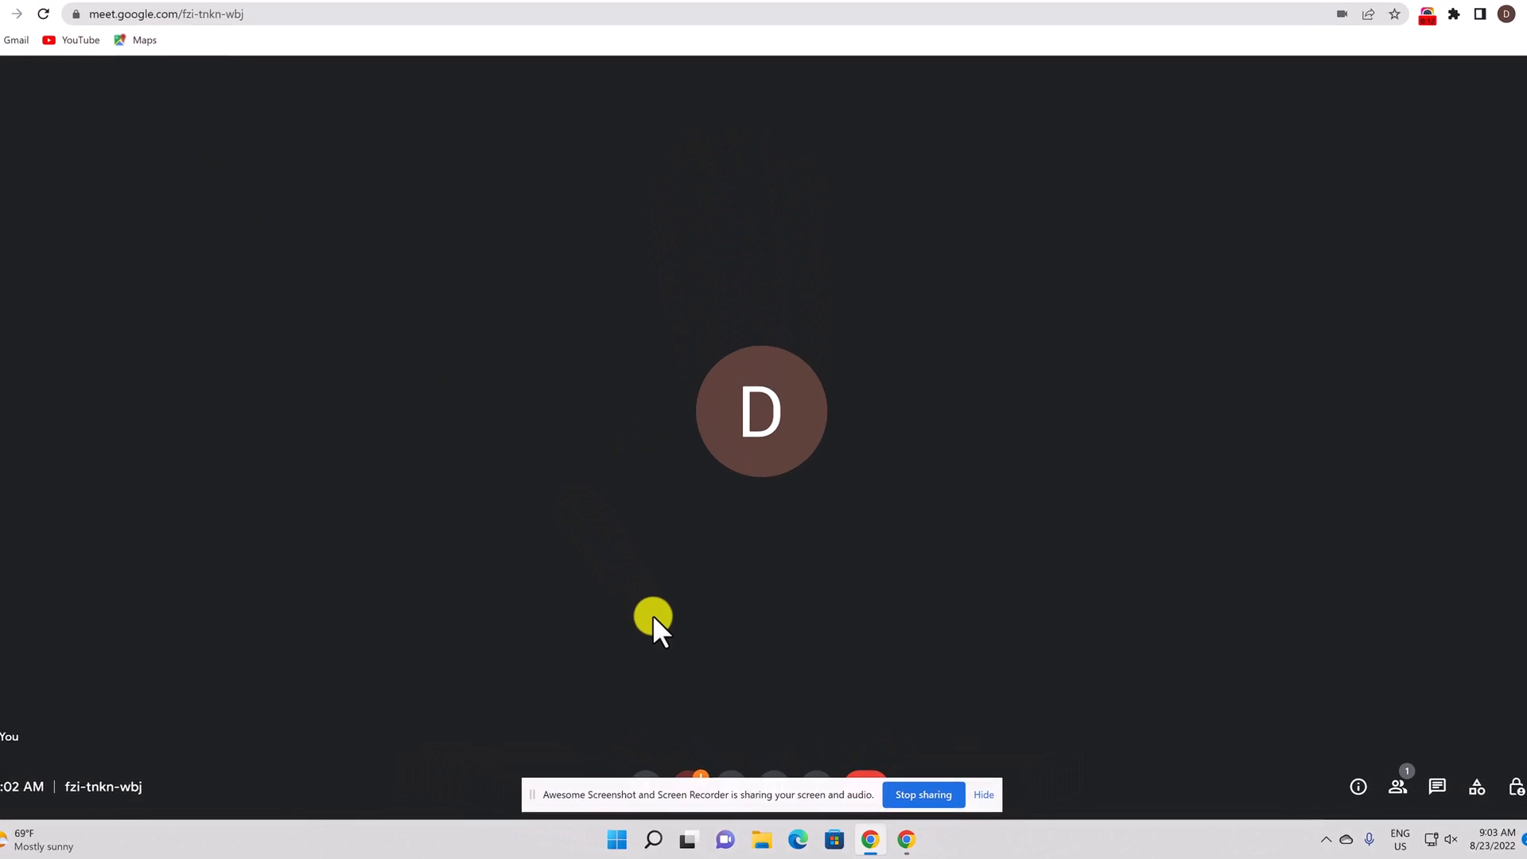
Step: Start a Desktop recording from the extension icon and dismiss the system sound tip
left_click(1426, 15)
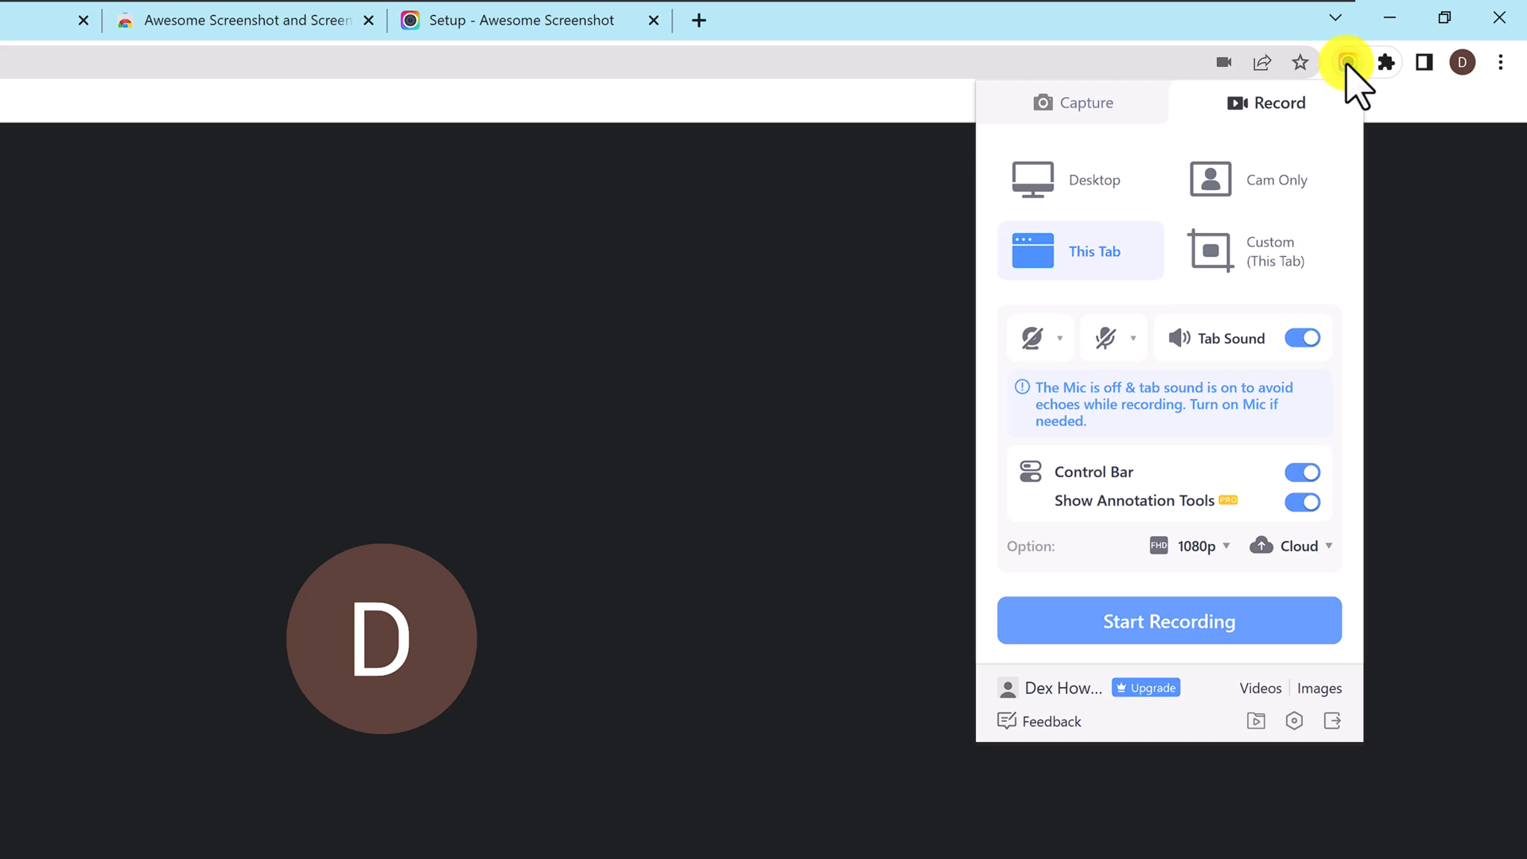
mouse_move(1046, 280)
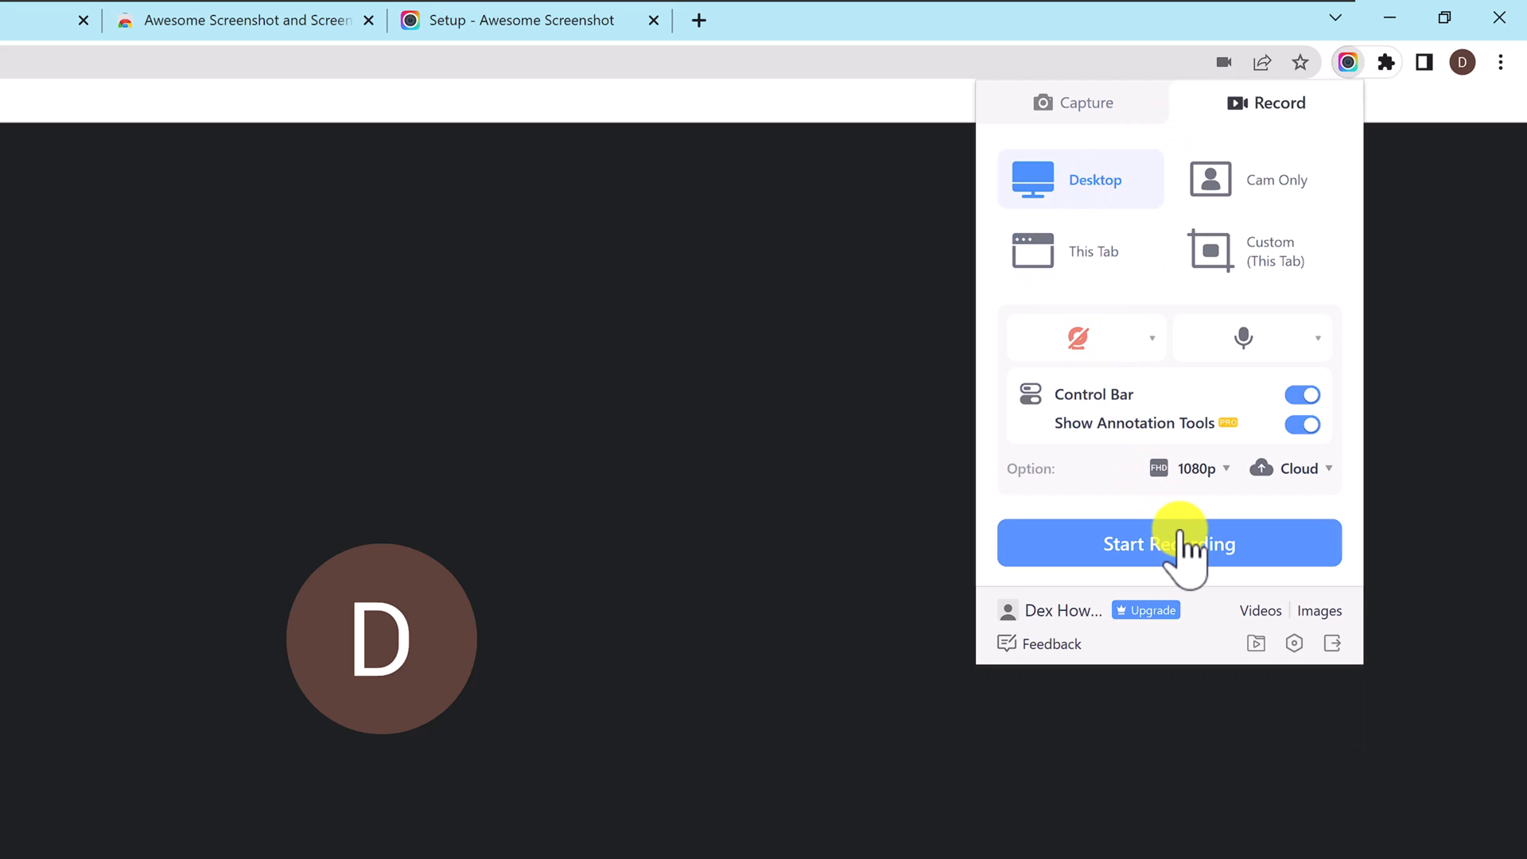
left_click(1169, 543)
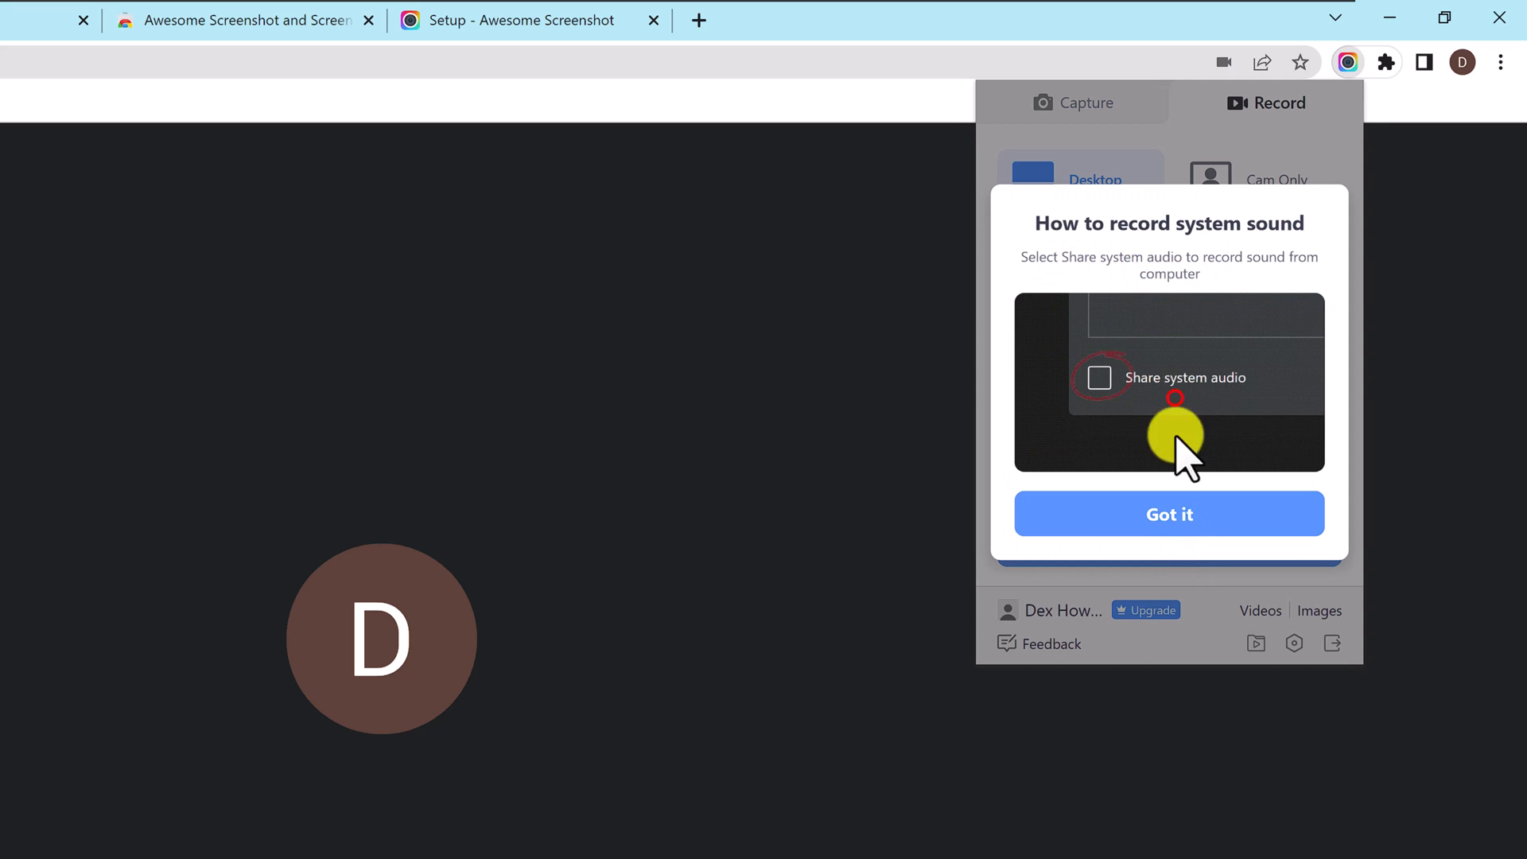
mouse_move(1175, 531)
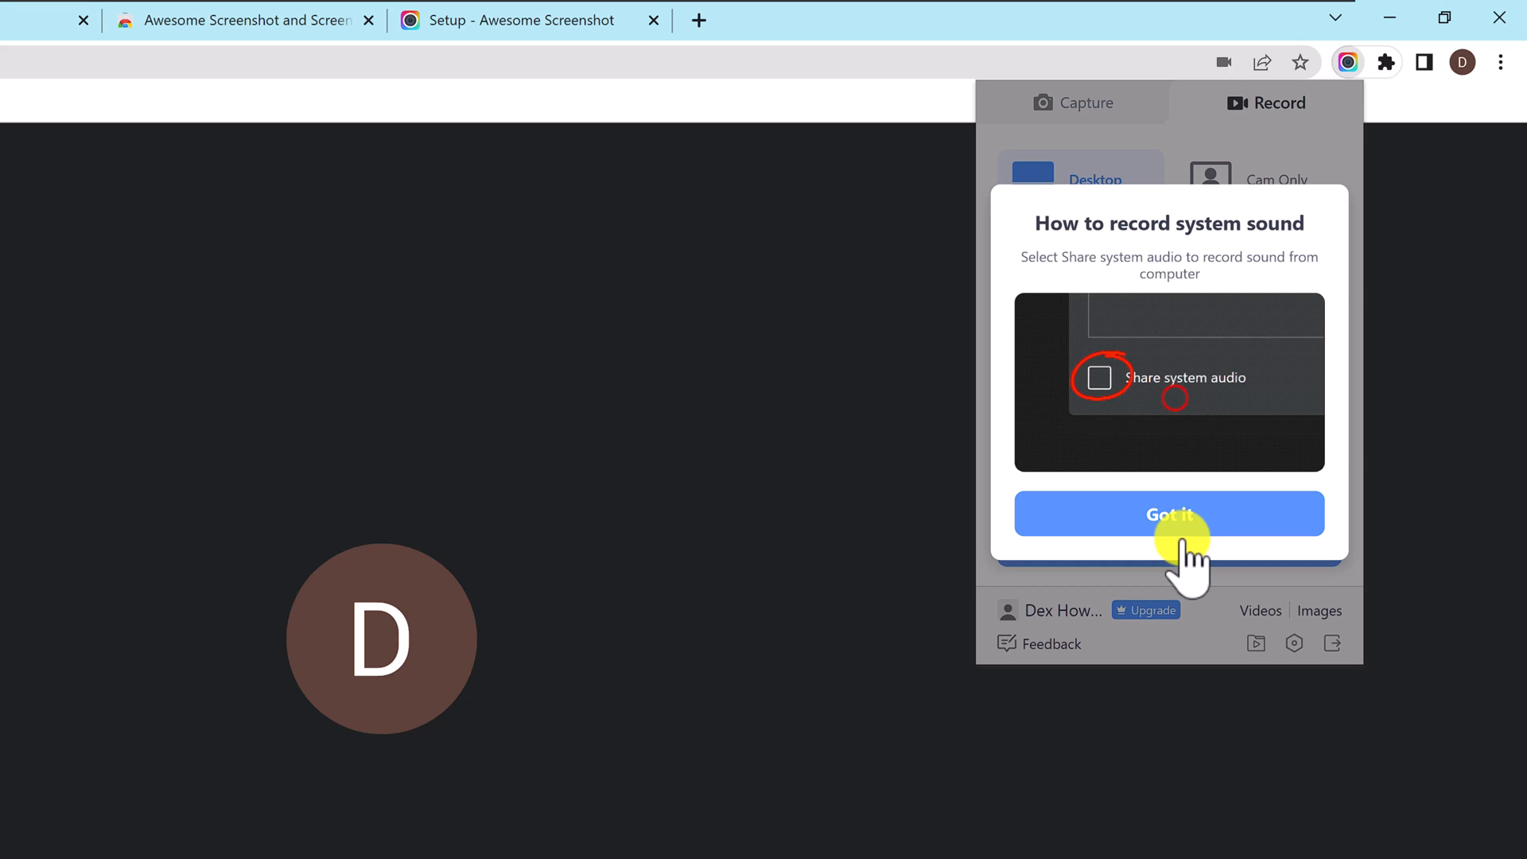
left_click(1175, 511)
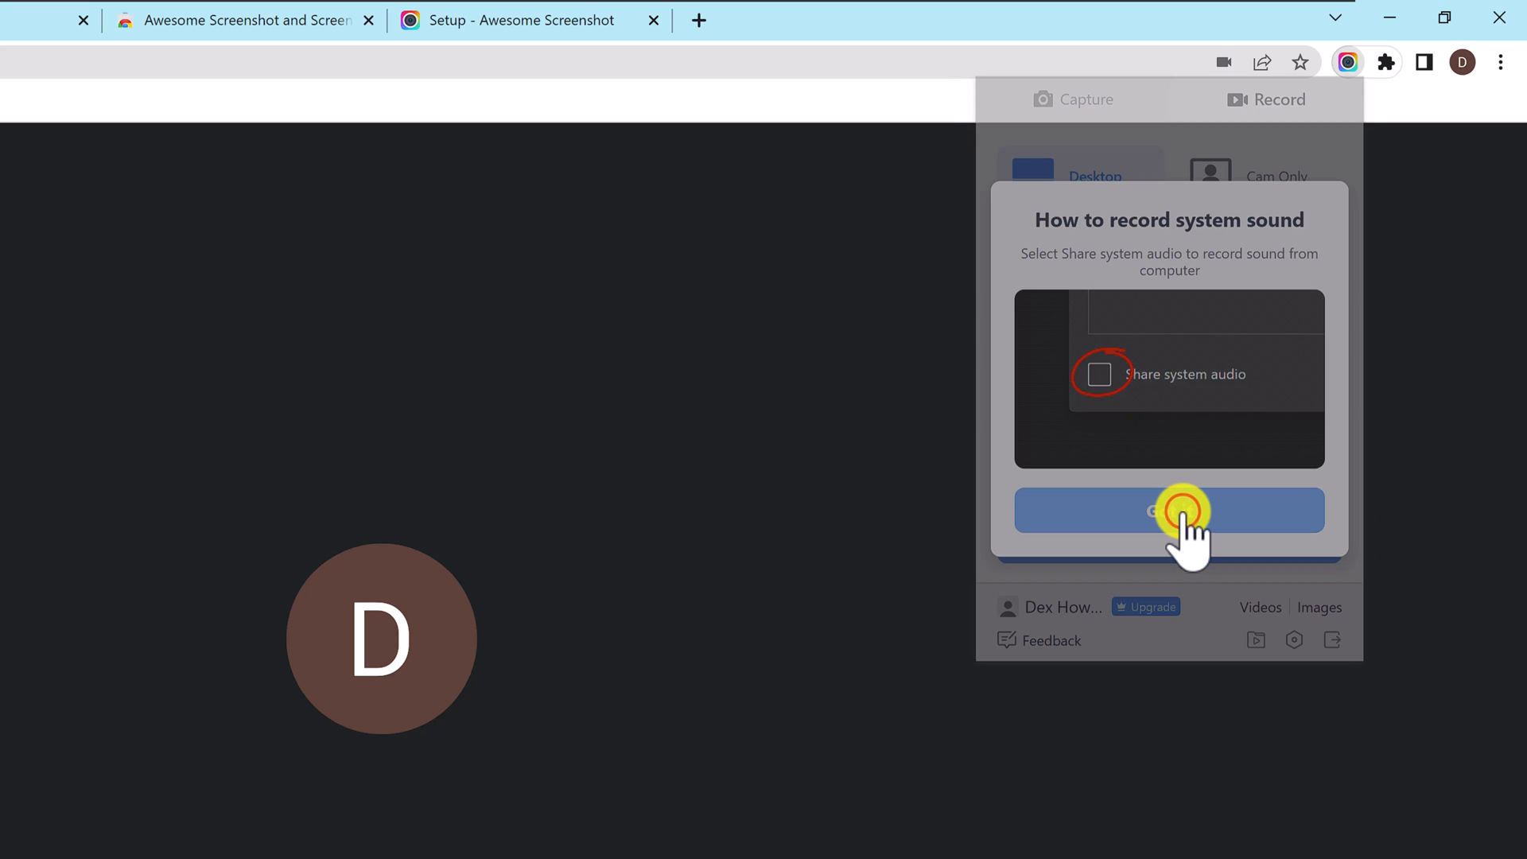
left_click(1171, 511)
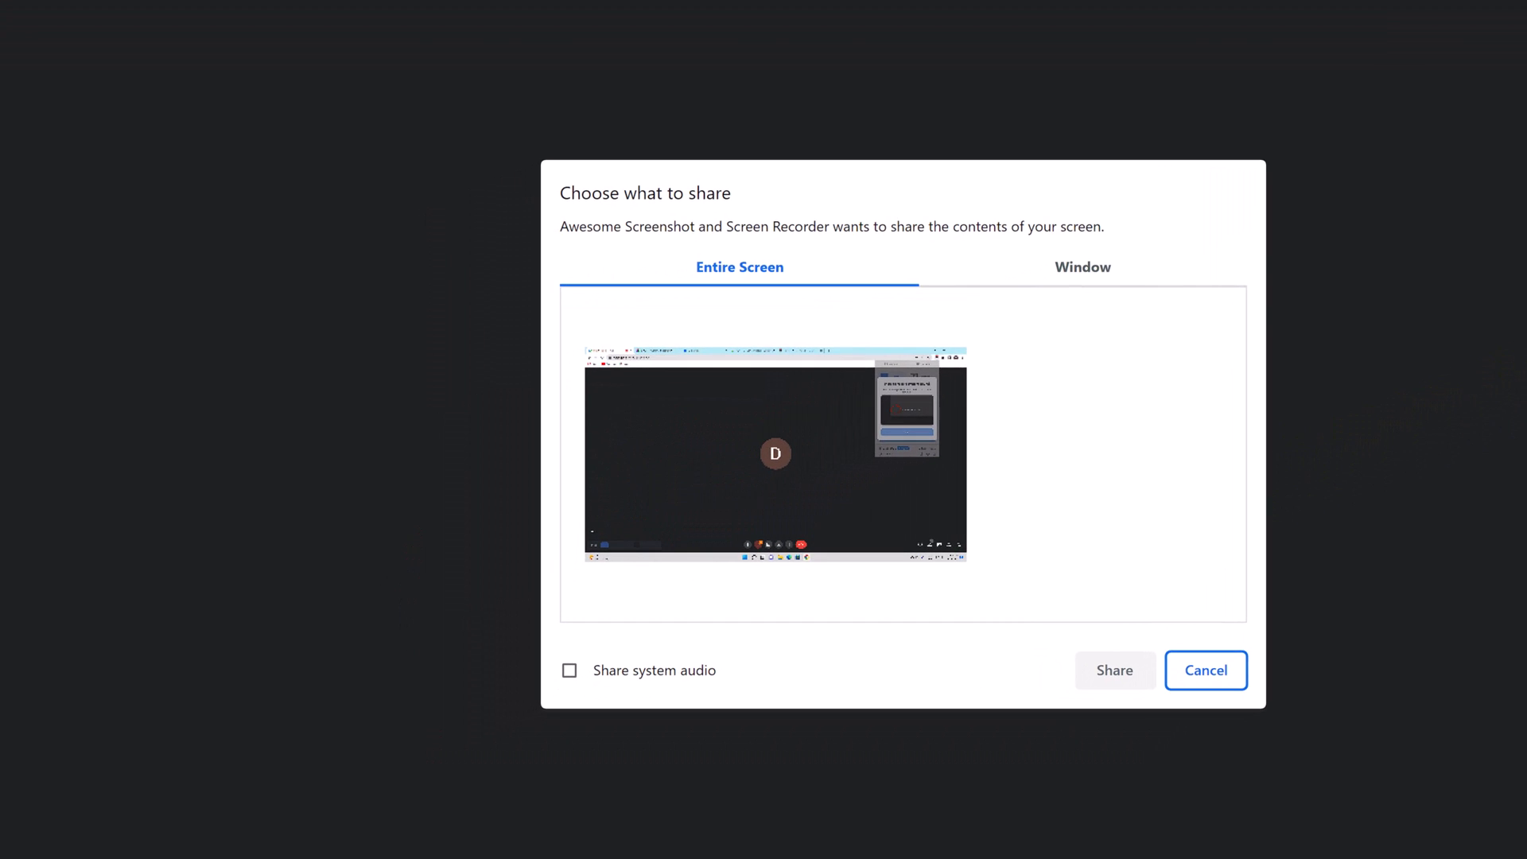
Step: Share the Entire Screen with system audio, then stop sharing to save the video
left_click(776, 453)
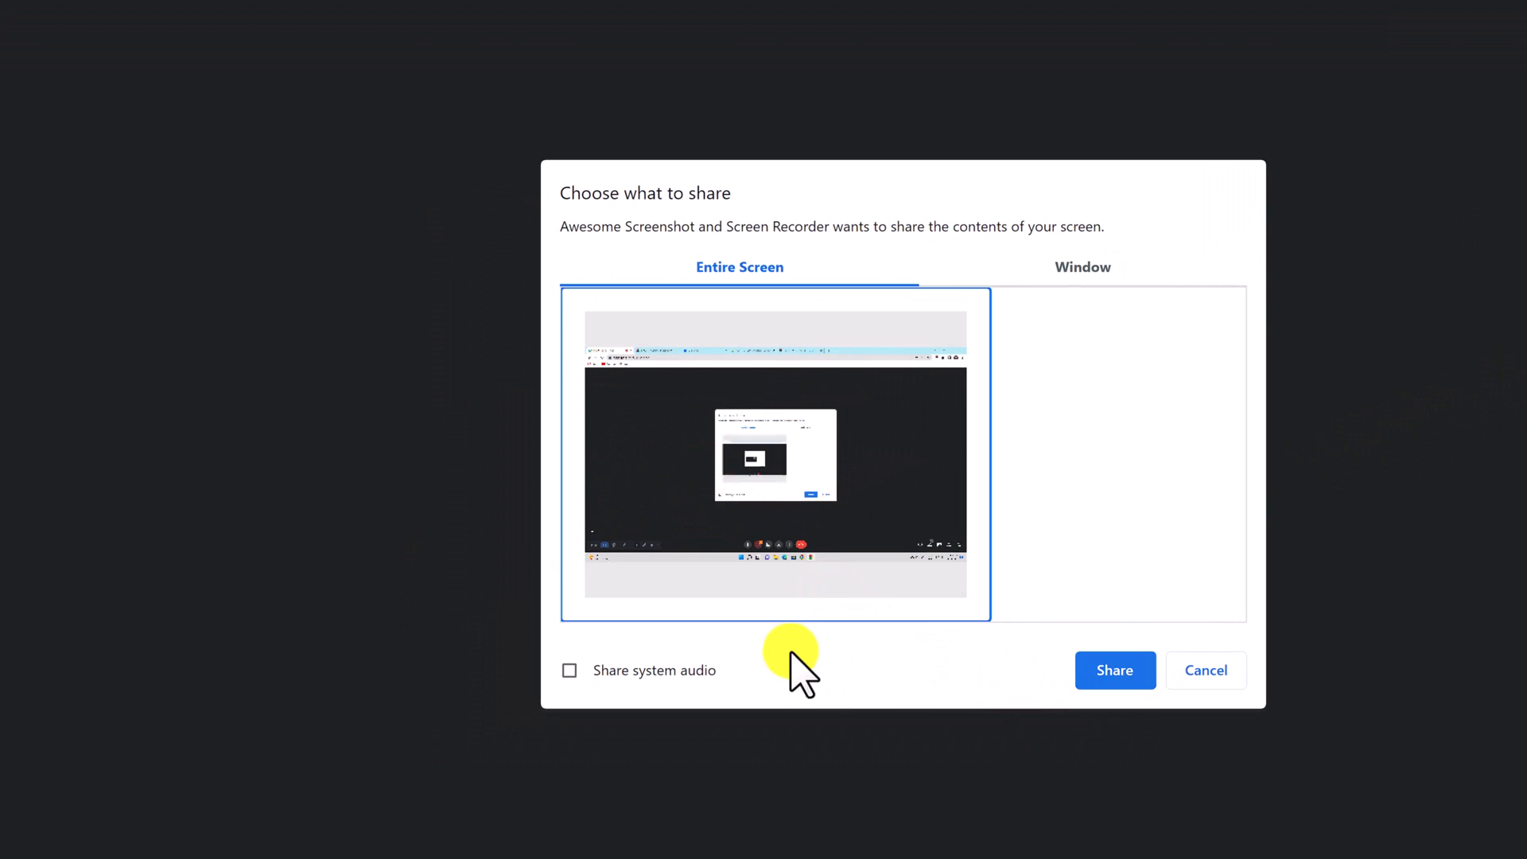
left_click(569, 670)
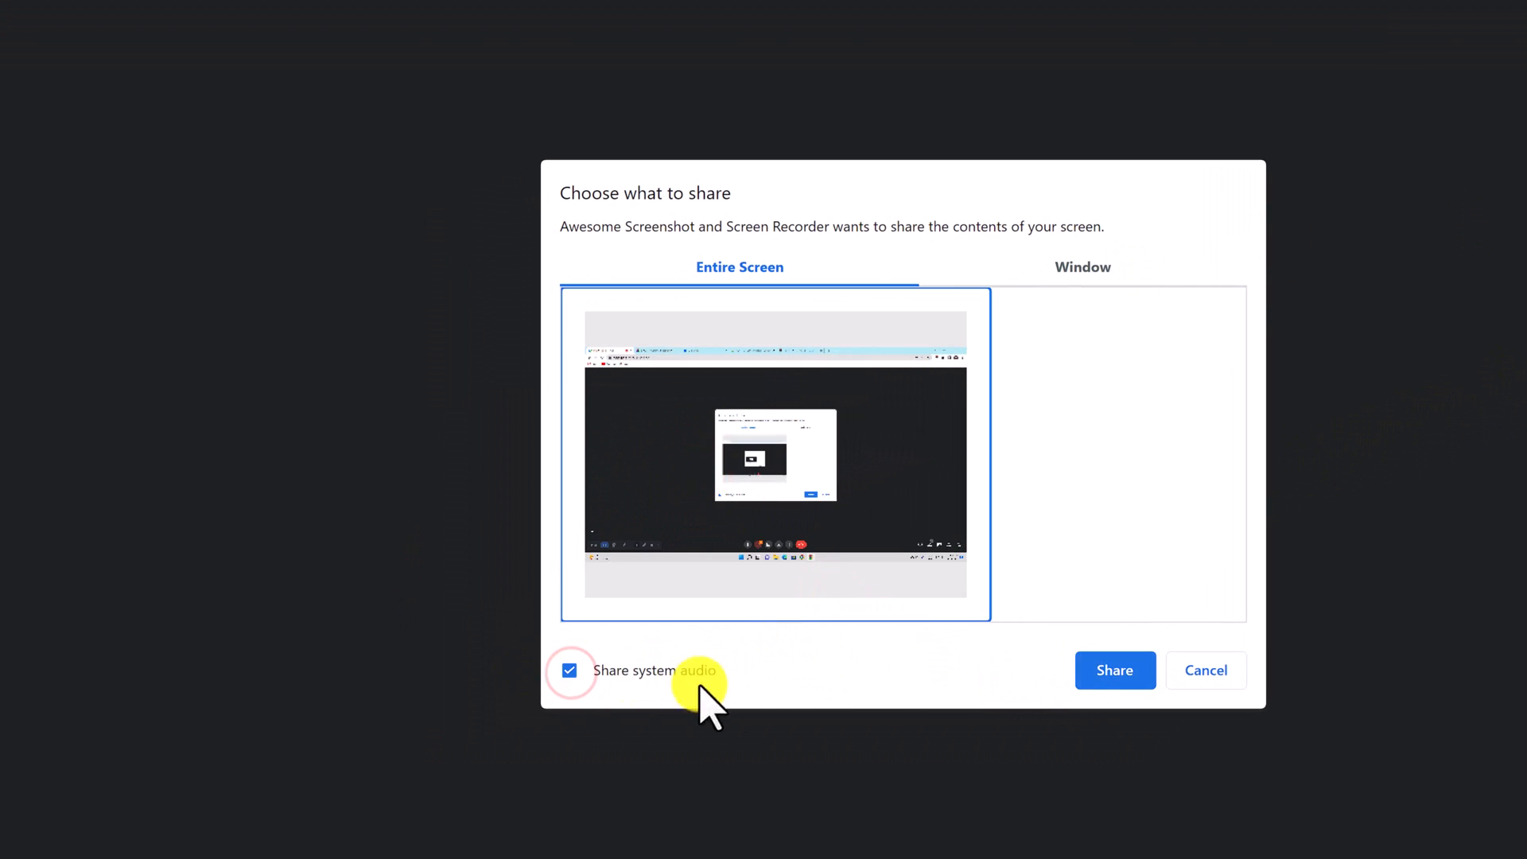
left_click(1115, 670)
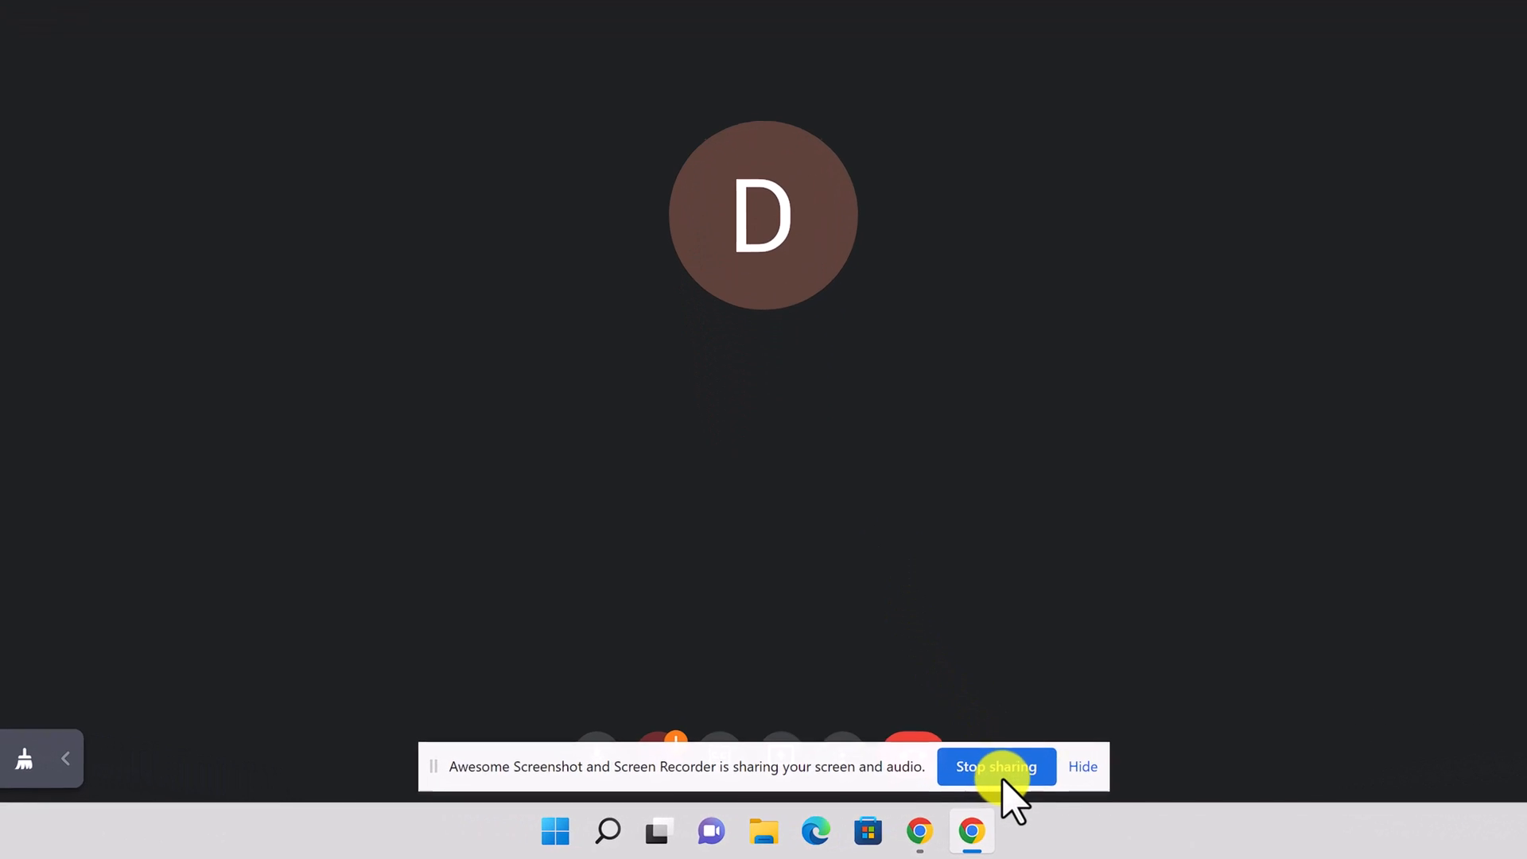
left_click(997, 767)
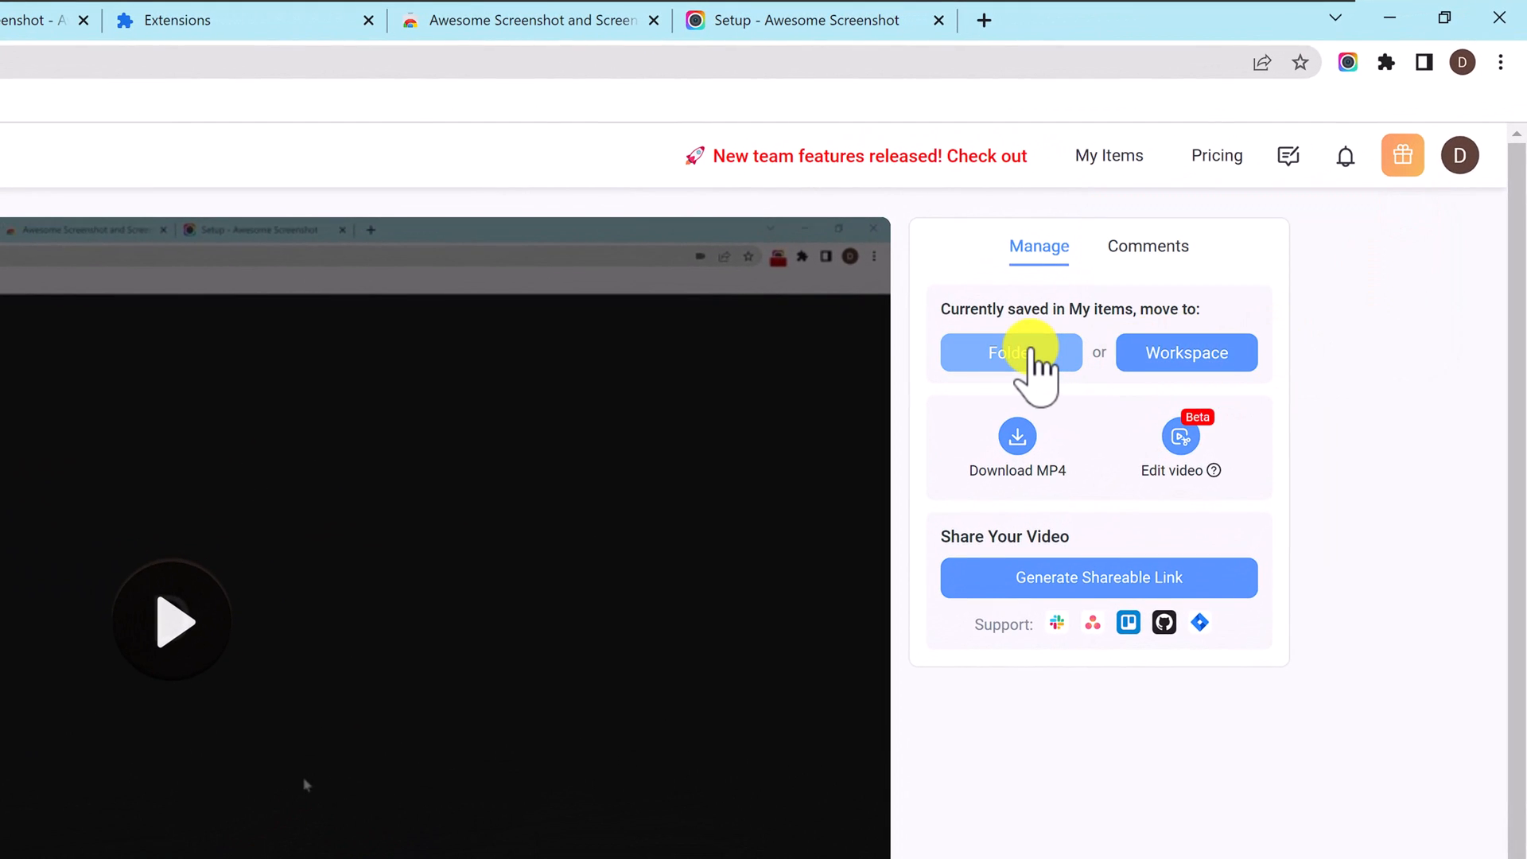
mouse_move(1017, 448)
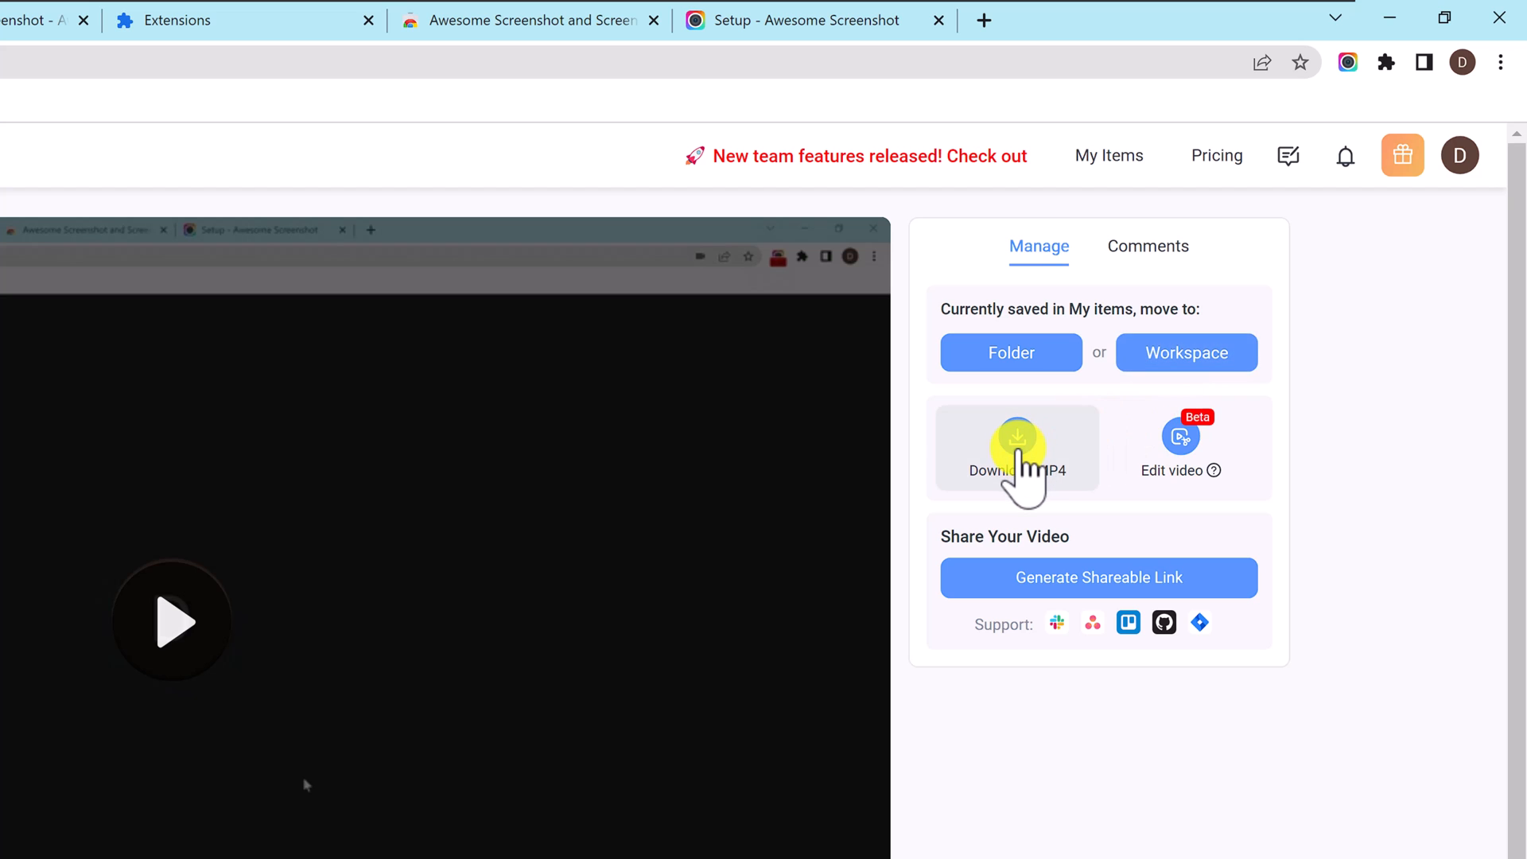
Step: Request Download MP4 in the Manage panel and confirm Convert To MP4
left_click(1017, 448)
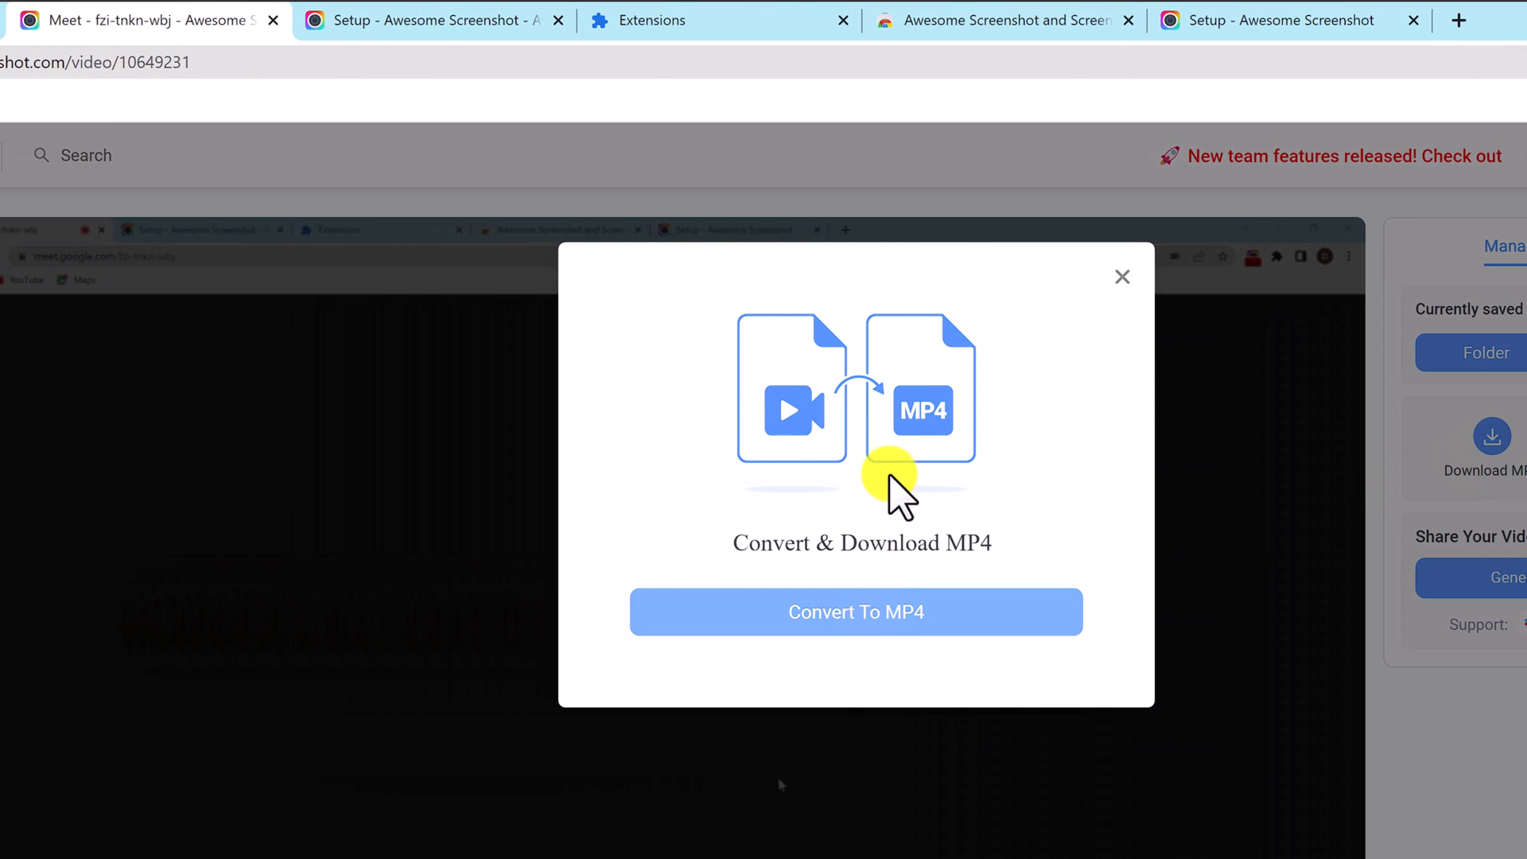
left_click(857, 612)
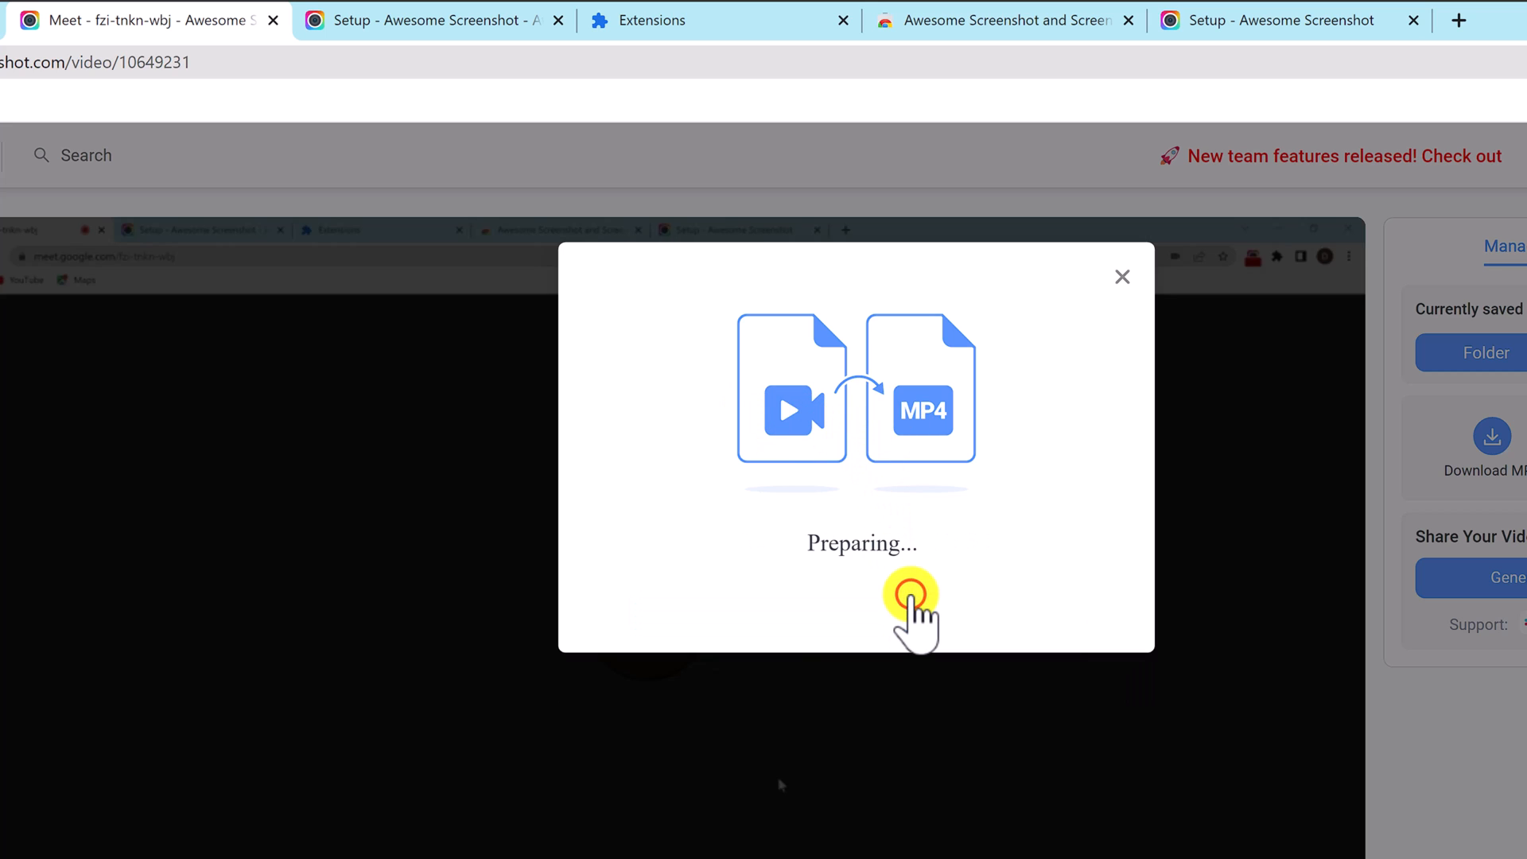